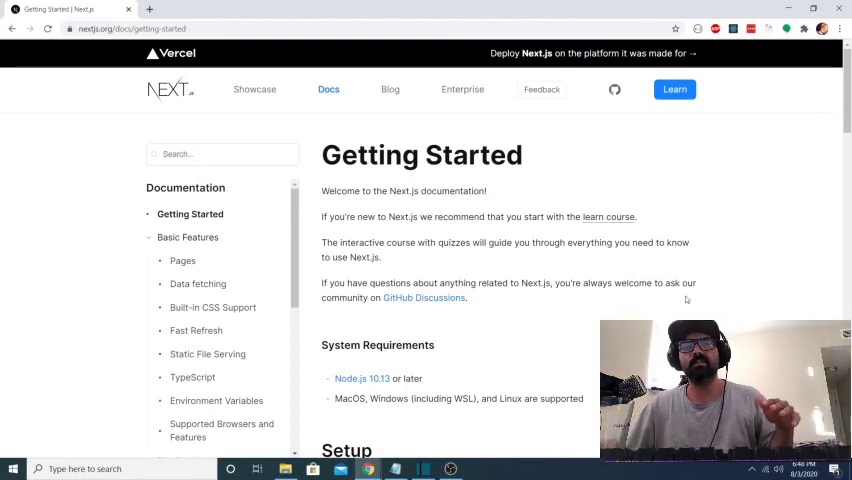
Step: Read the Setup and Manual Setup instructions on the Next.js Getting Started page
scroll(down, 3)
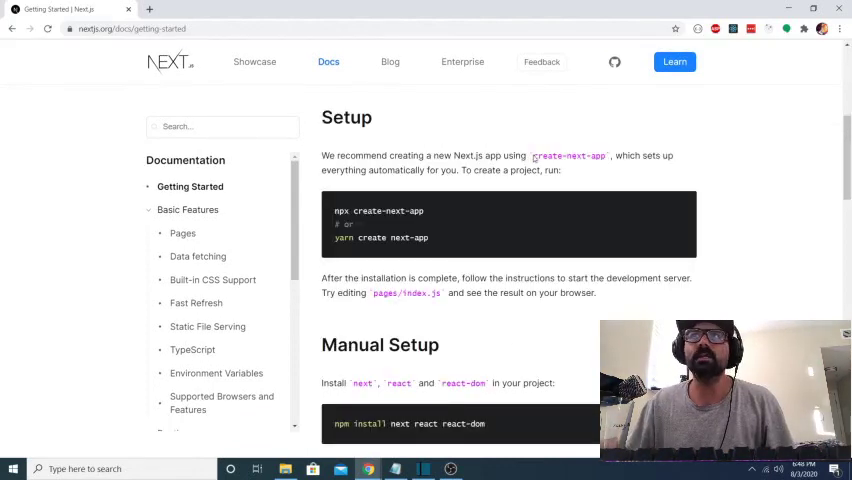
double_click(568, 156)
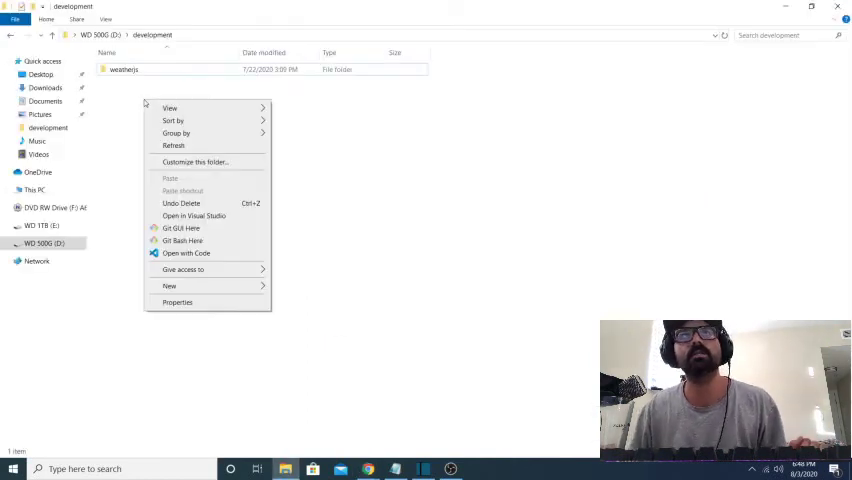
Step: Create a todolist folder in development and open it with Code
click(168, 284)
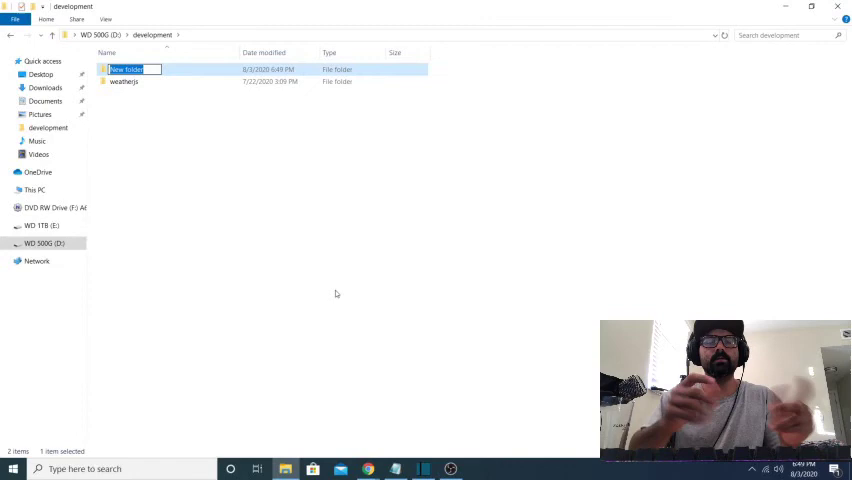
text(todol)
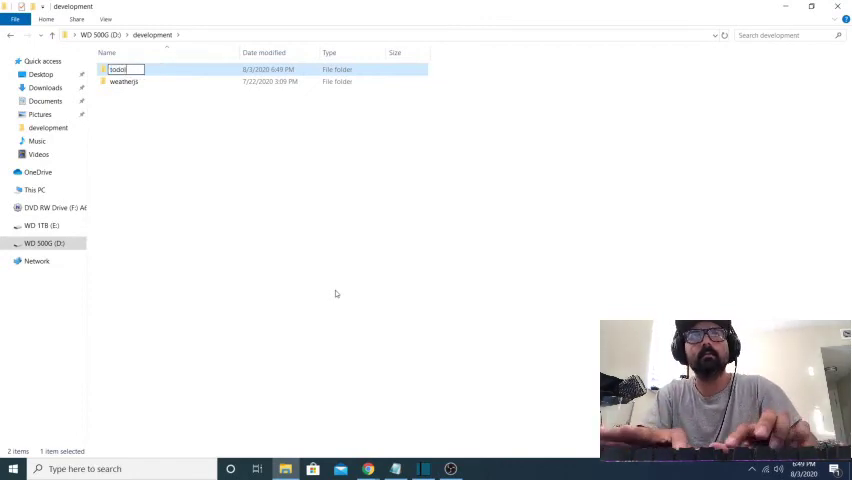
right_click(120, 68)
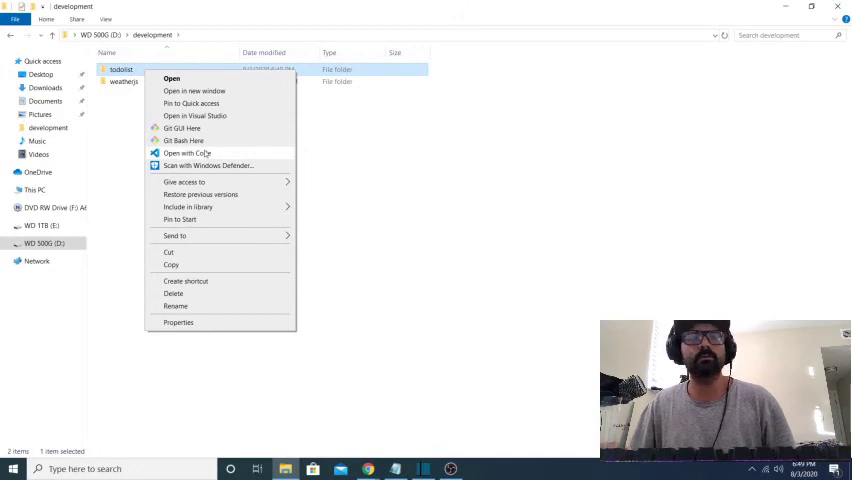
click(184, 152)
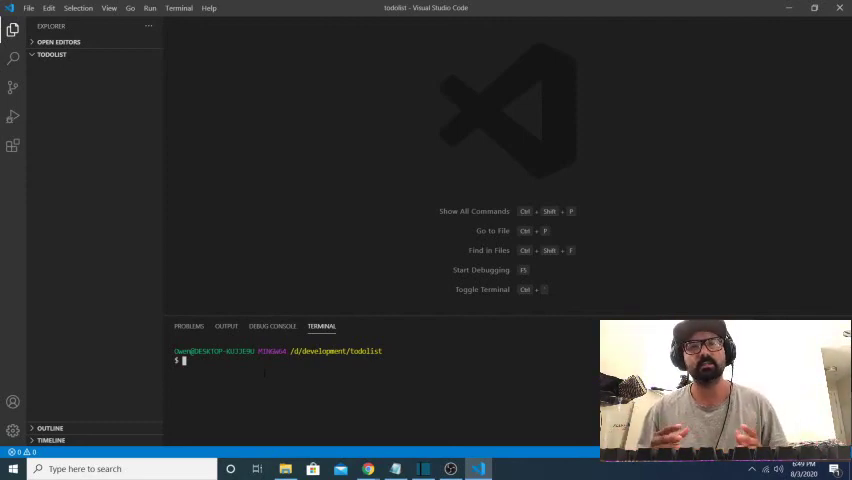
Step: Run npm init -y in the terminal and open the generated package.json
text(npm)
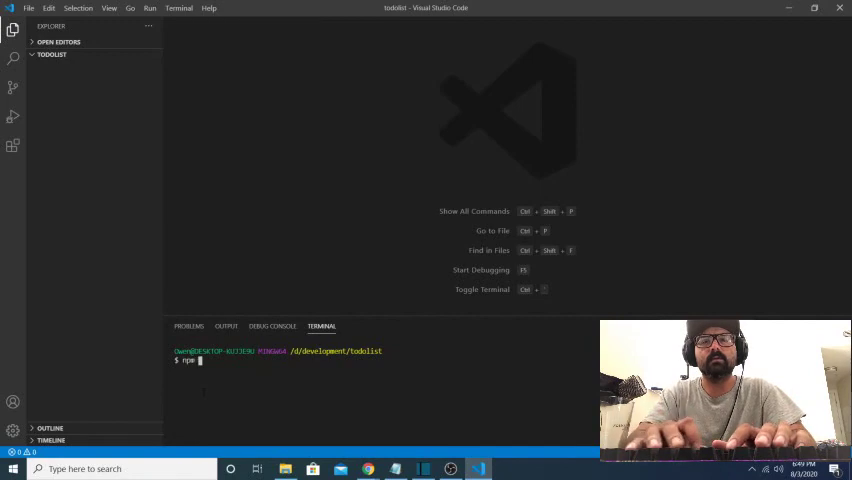
text(init)
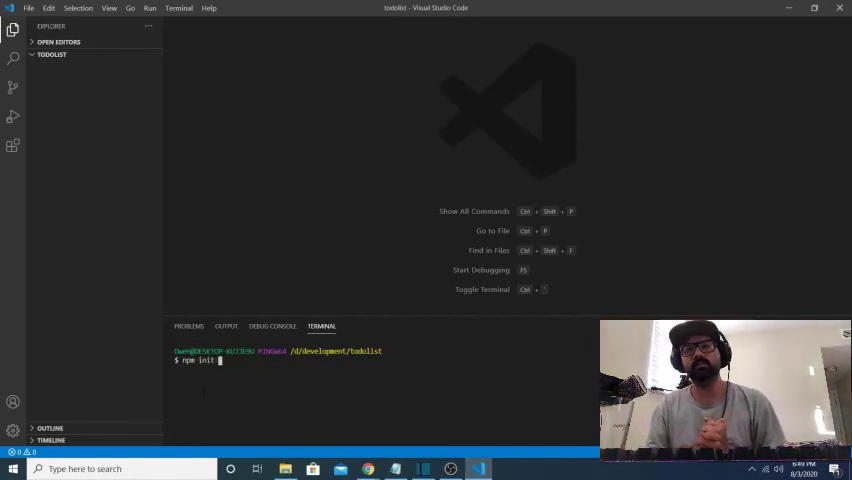
text(-y)
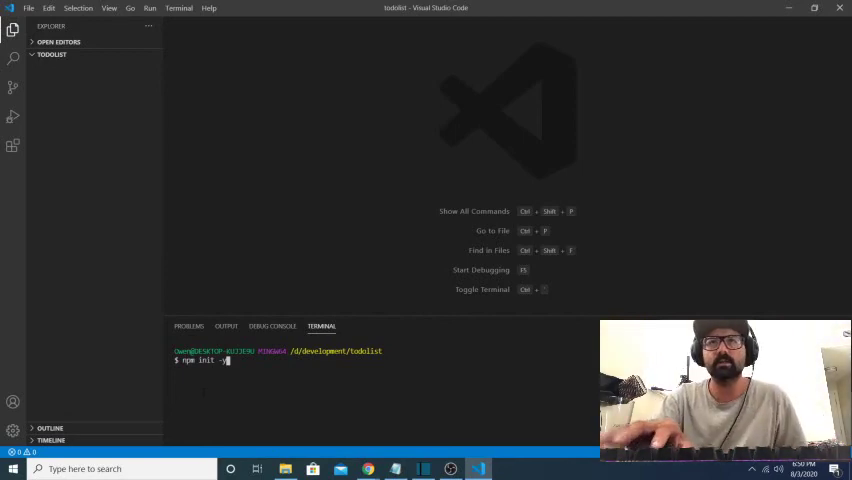
key(Enter)
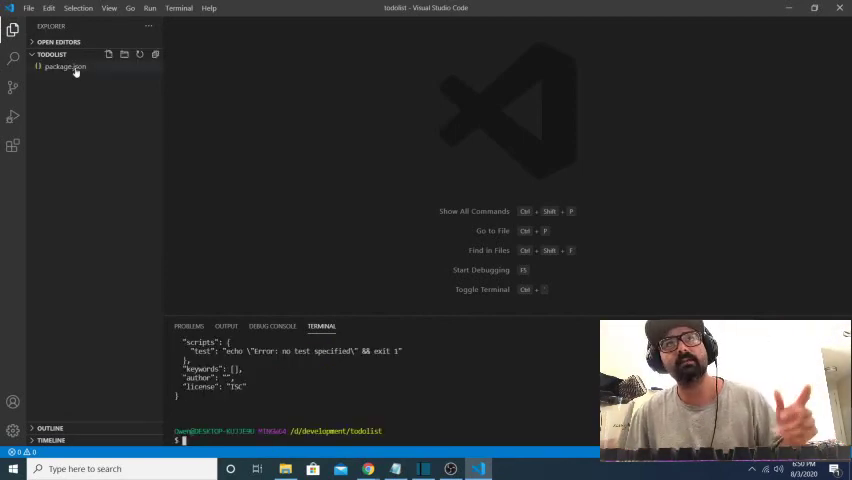
click(66, 68)
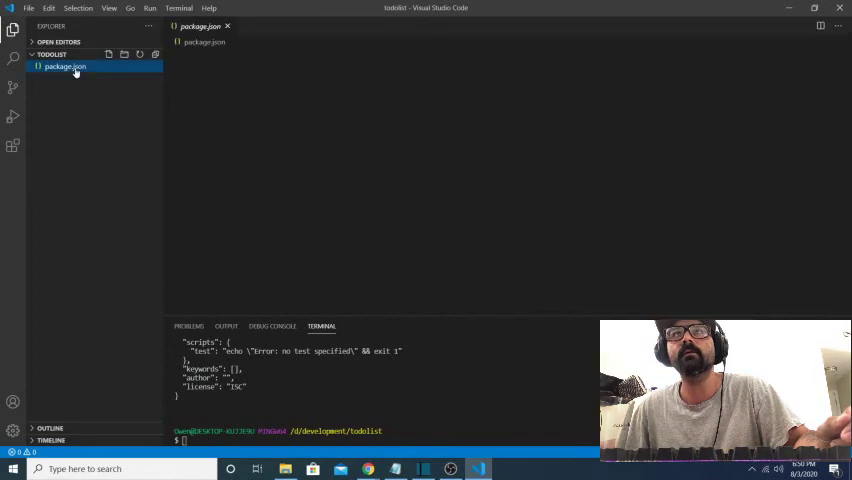
click(68, 66)
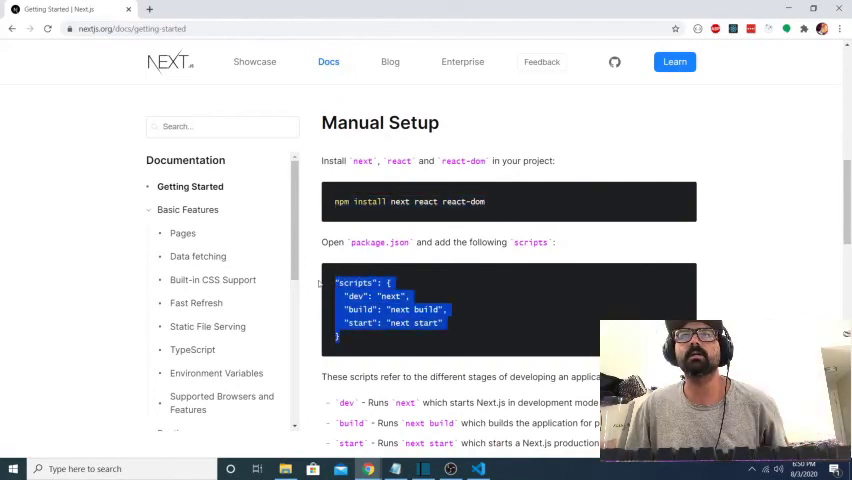
Step: Copy the Manual Setup scripts snippet from the Next.js docs
right_click(396, 300)
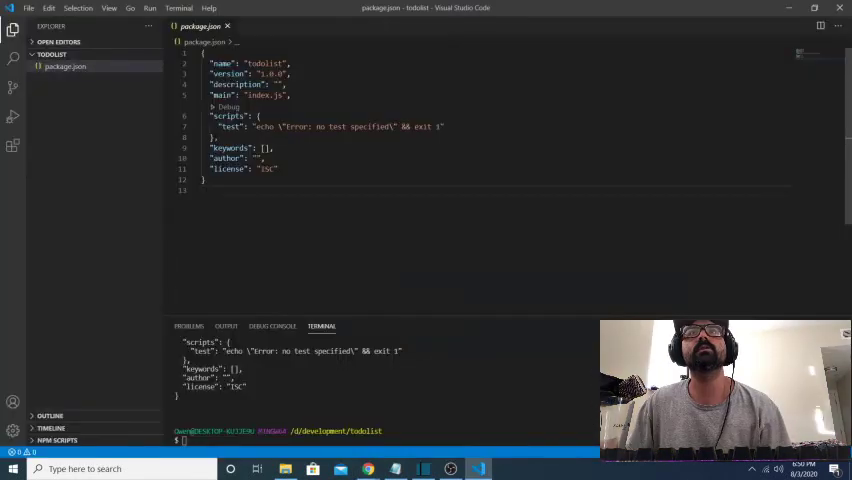
Step: Add the "dev": "next" script, install next react react-dom, and check the dependencies in package.json
text("dev": "next",)
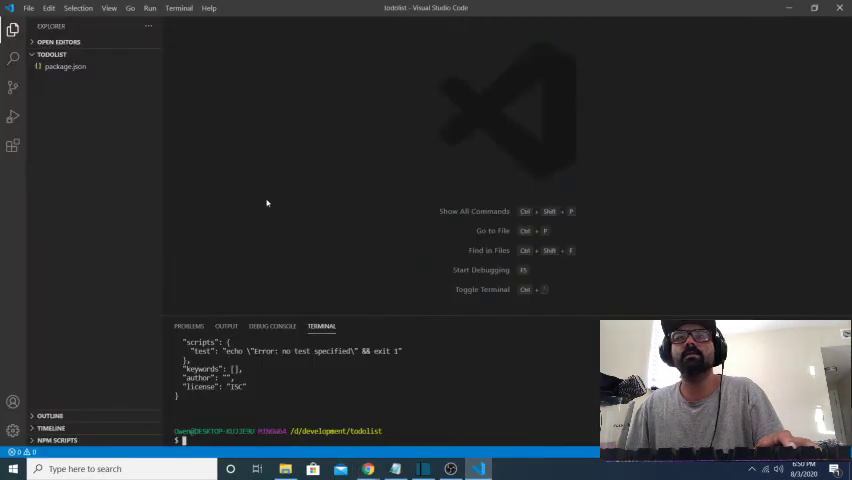
text(npm)
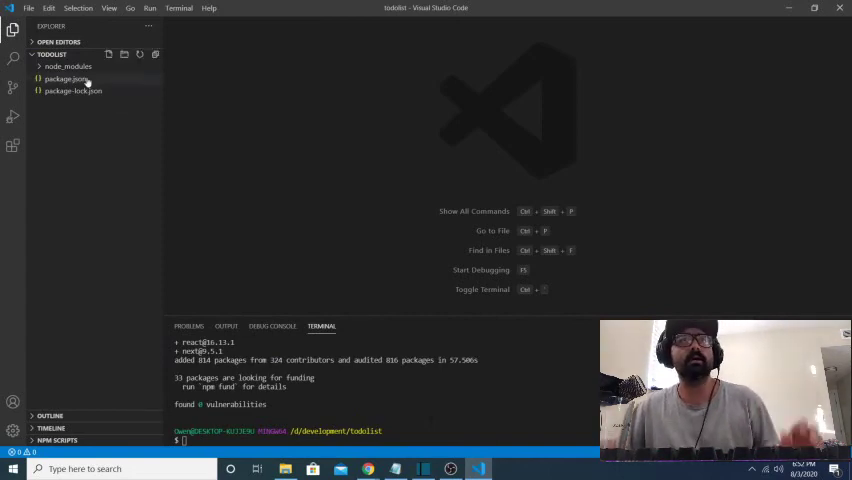
click(70, 76)
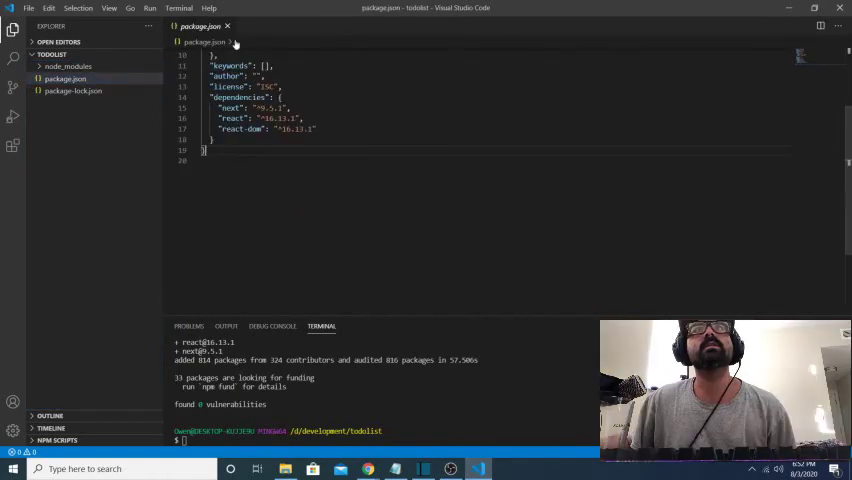
click(236, 26)
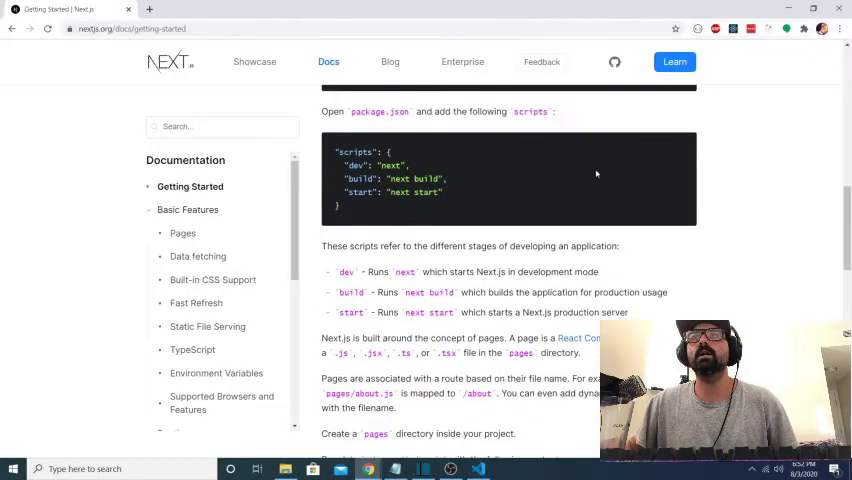
Step: Scroll the Getting Started page down to the Pages section
scroll(down, 3)
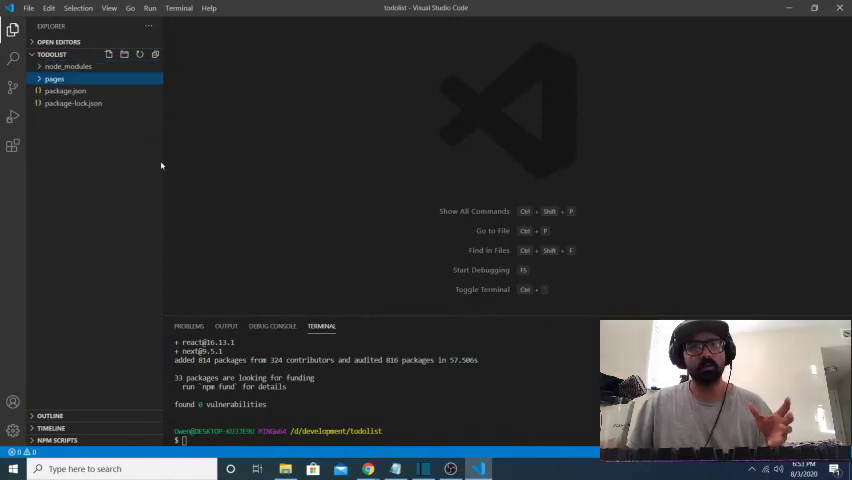
Step: Create an empty index.js file inside the pages folder and open it
right_click(56, 76)
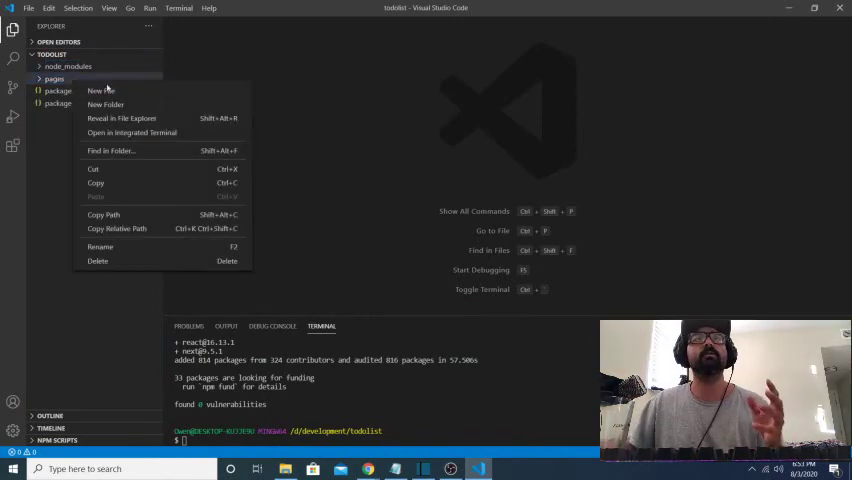
click(96, 92)
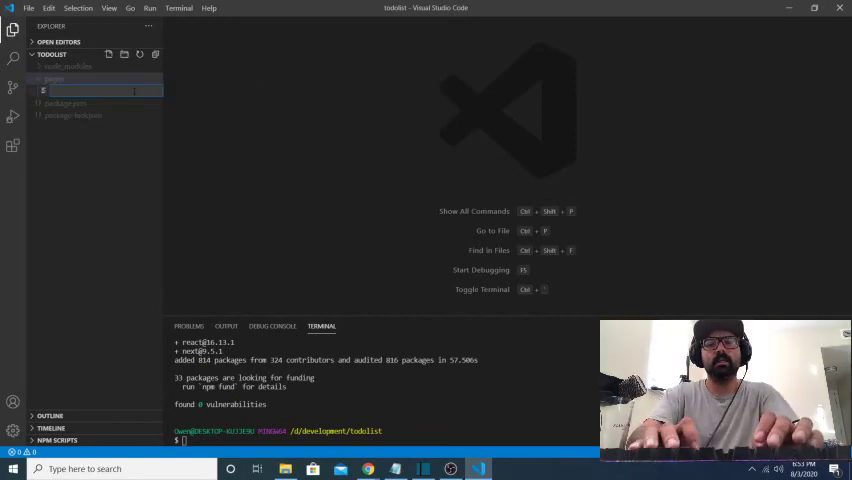
text(index.js)
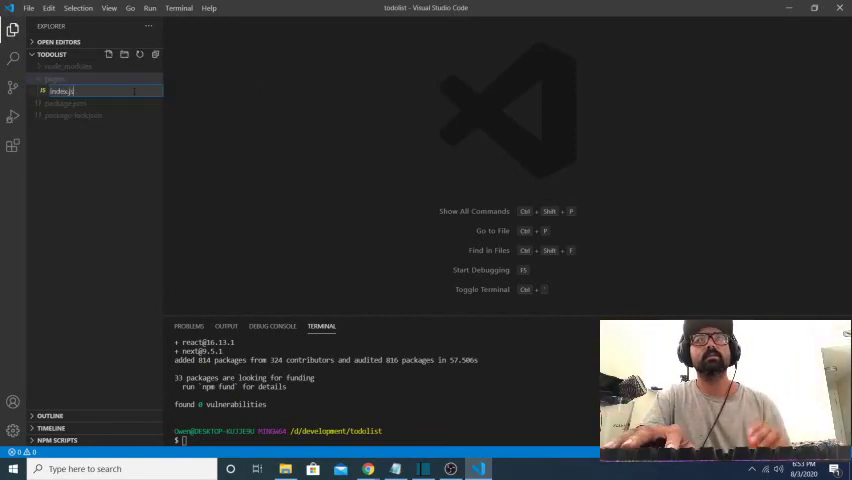
double_click(78, 88)
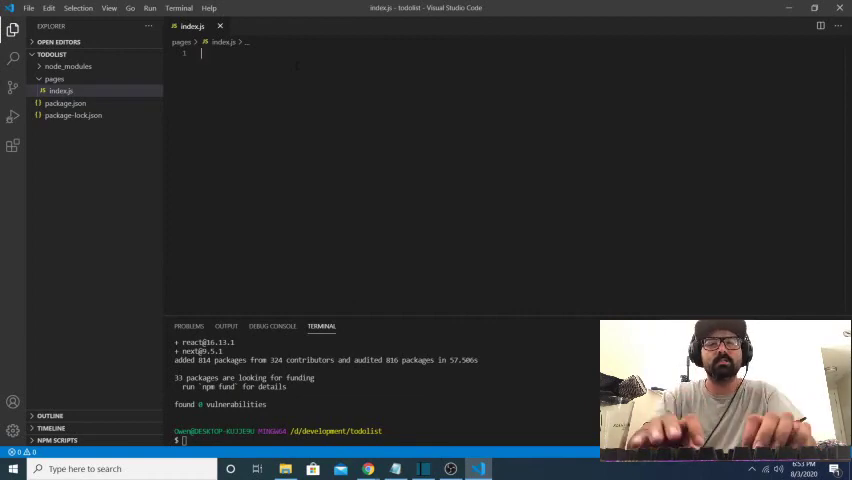
Step: Write an Index arrow component returning a div with an h3 'Next JS Todo List'
text(const)
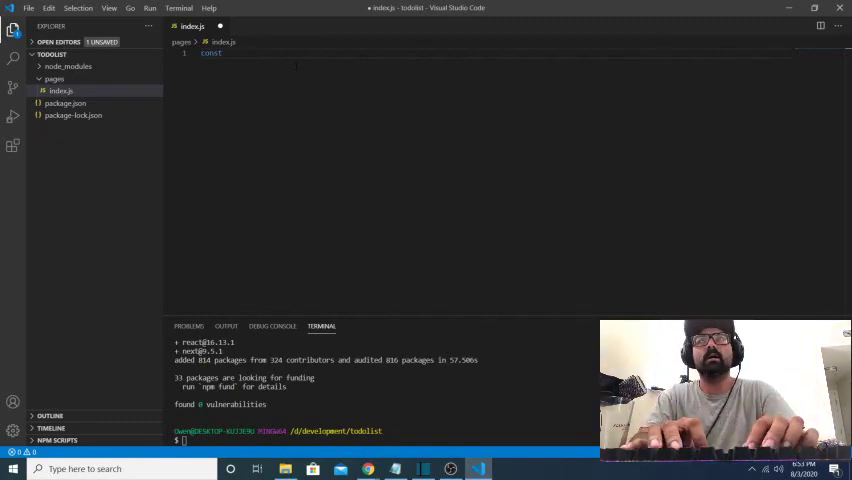
text(index = () =>)
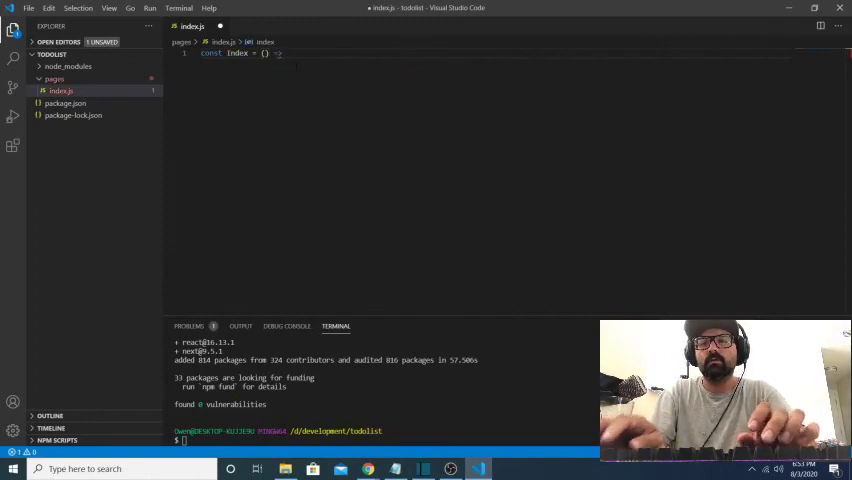
text({})
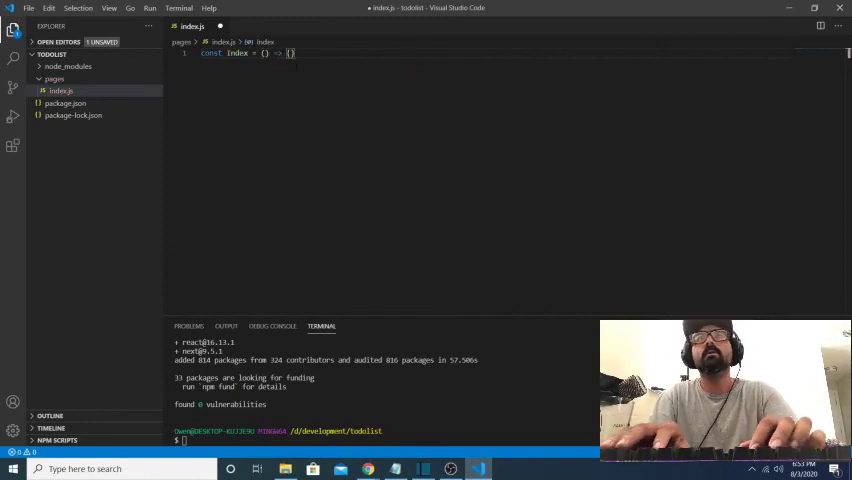
text(return)
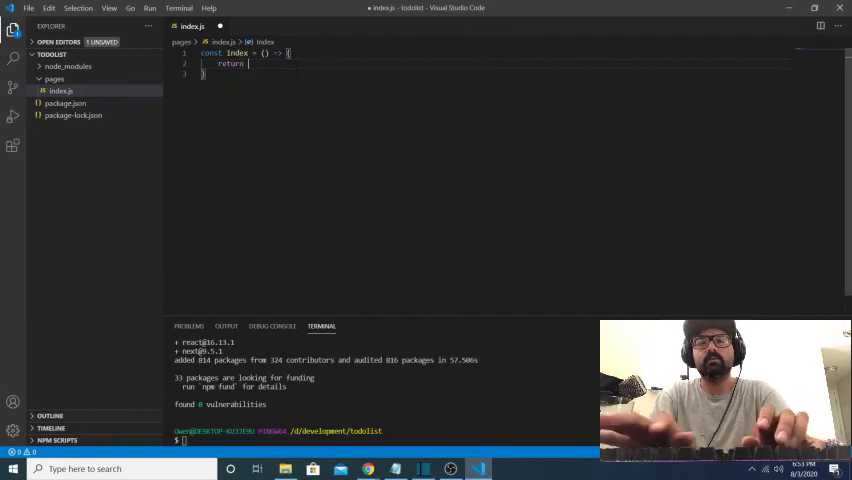
text(<div></div>)
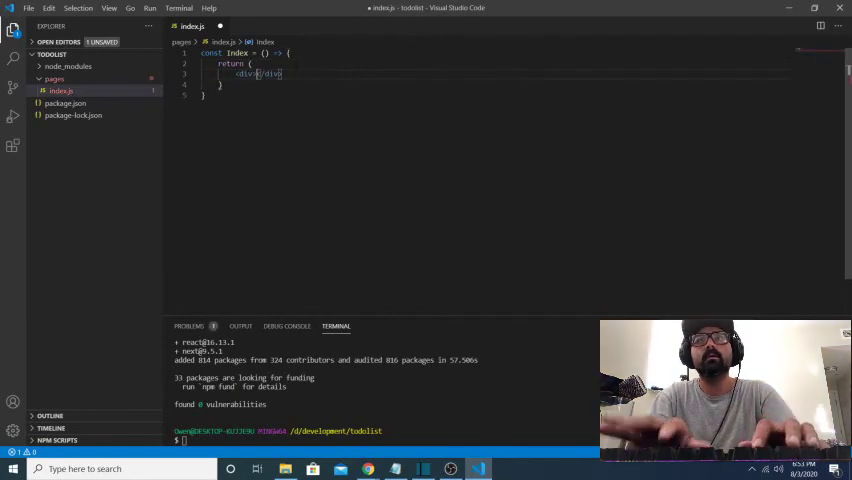
text(h3)
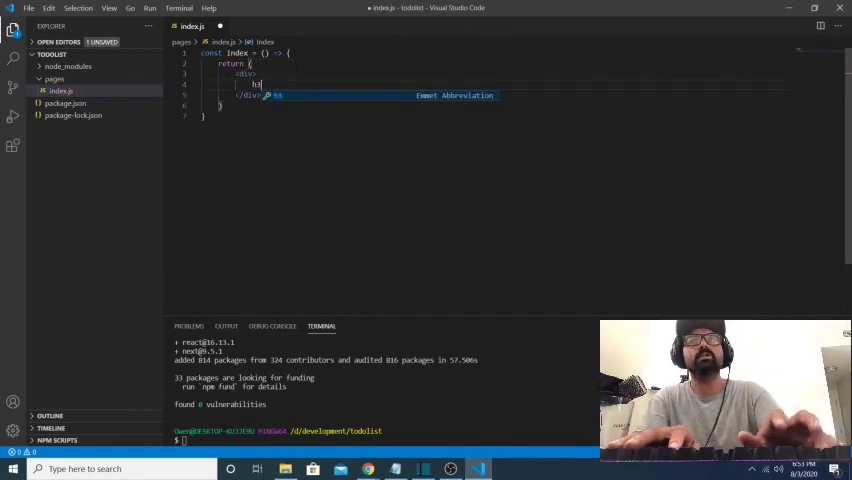
text(Next J</h3>)
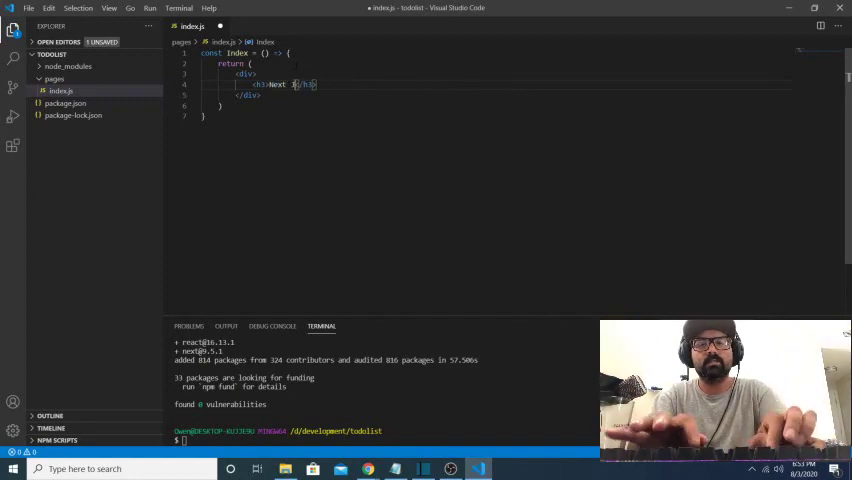
text(JS Todo List)
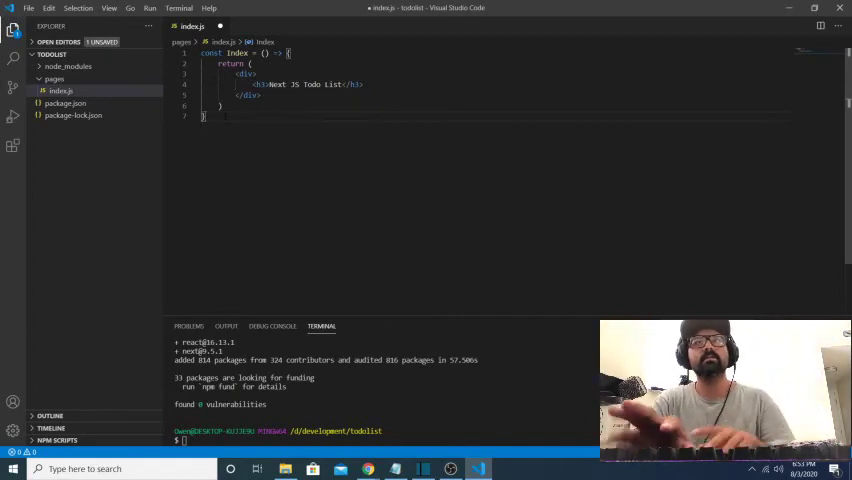
Step: Export Index as the default and save the file
text(export)
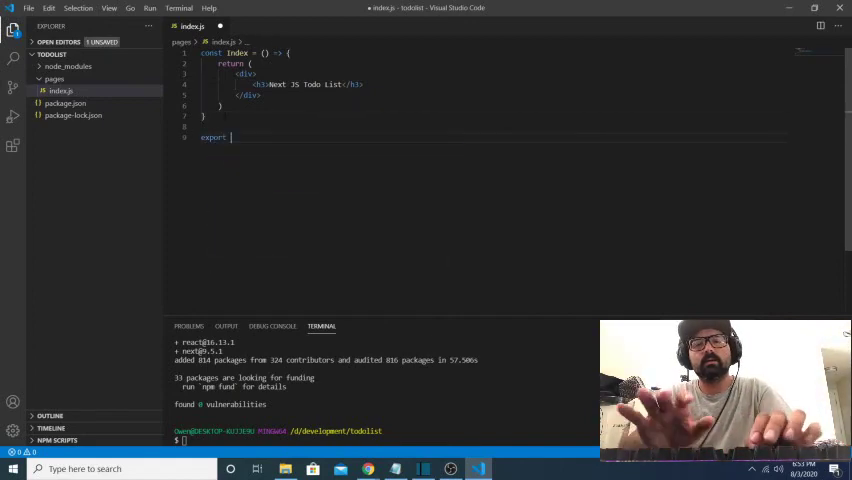
text(defau)
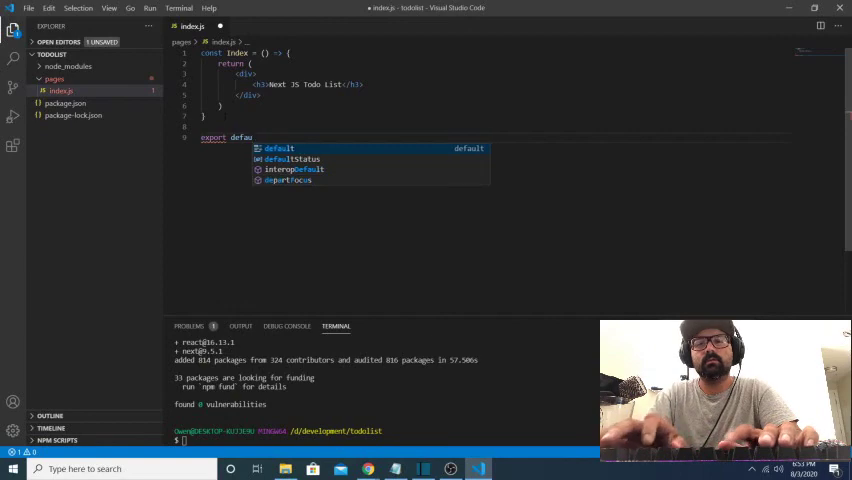
text(Index)
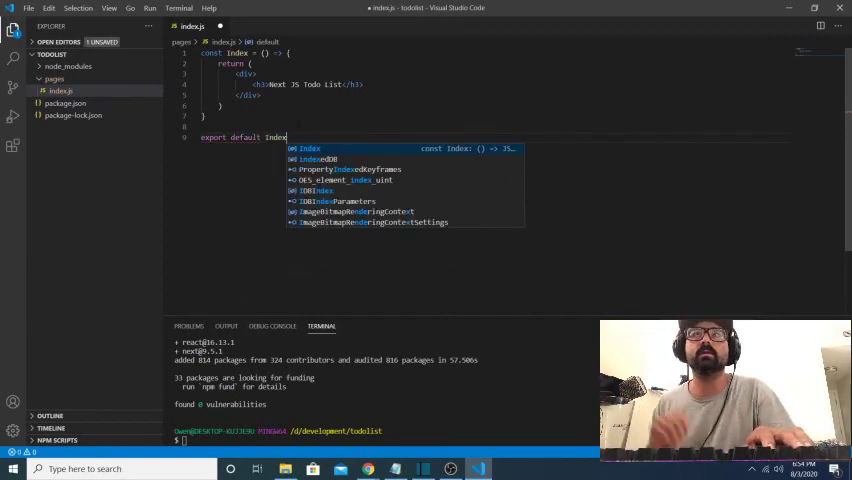
key(Ctrl+s)
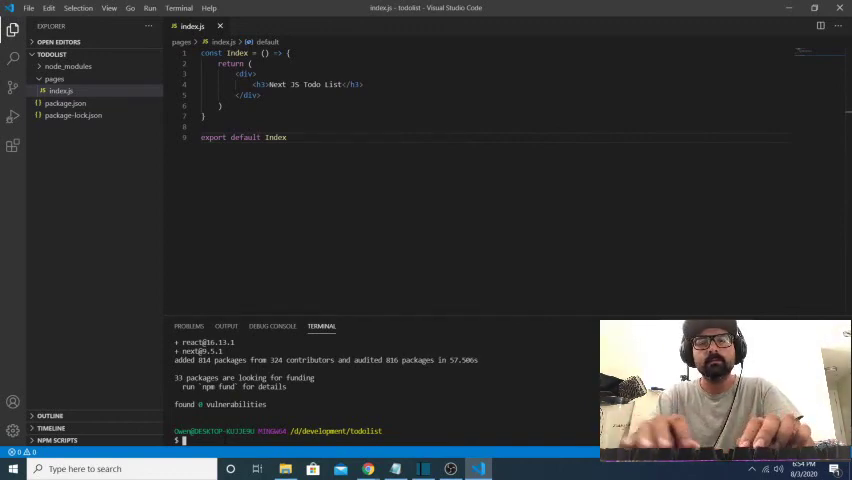
Step: Start the Next.js dev server with npm run dev
text(npm run dev)
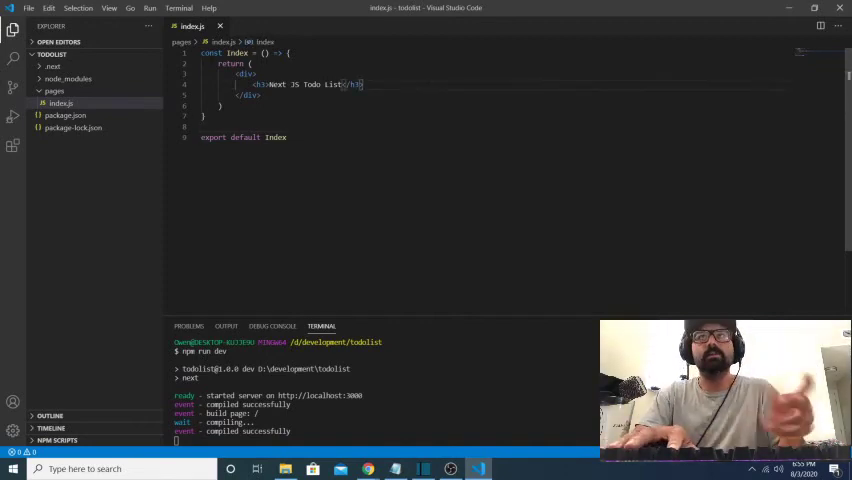
Step: Add a form with a text input and a Submit button below the heading
text(form)
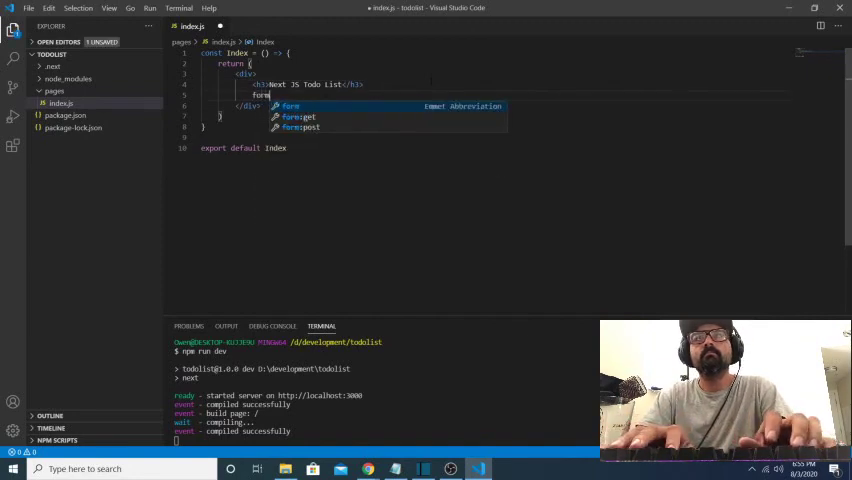
key(Tab)
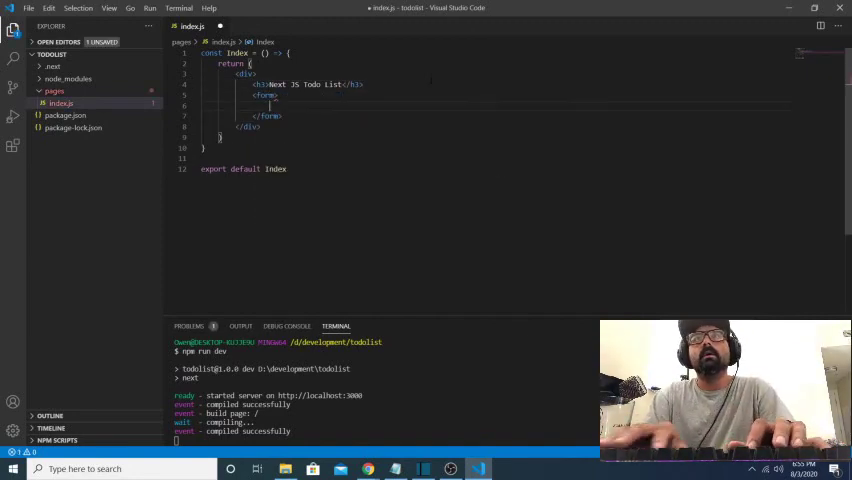
text(input type="text"/><button>s</button>)
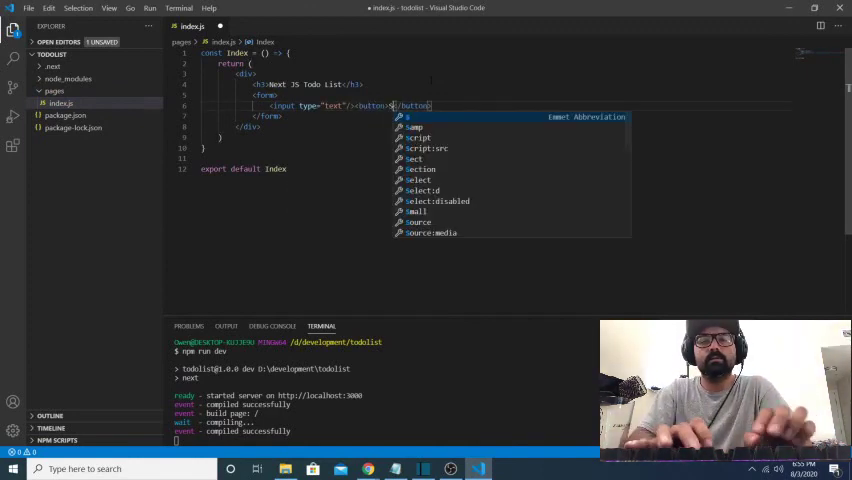
text(Submit)
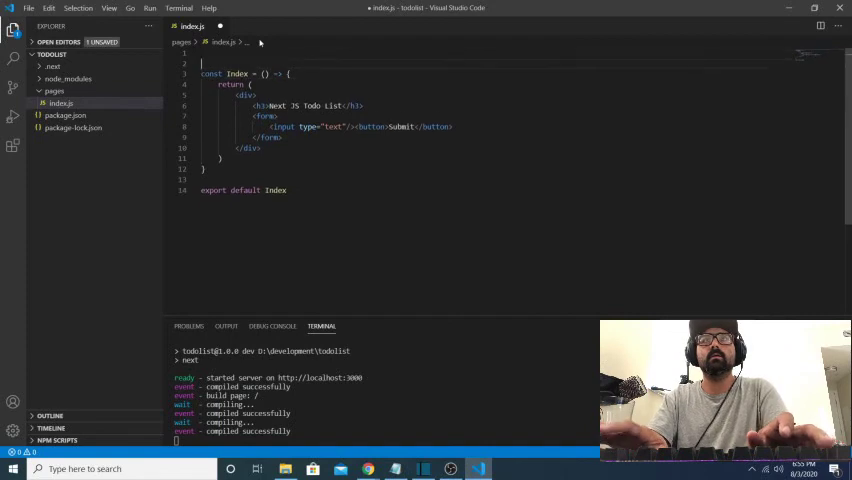
Step: Import useState from 'react' and declare const [userInput, setUserInput] = useState('') in Index
text(import {)
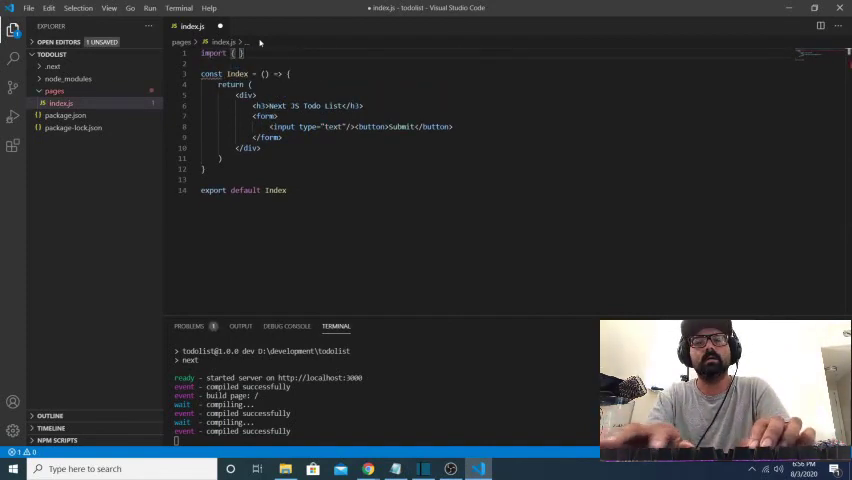
text(useState)
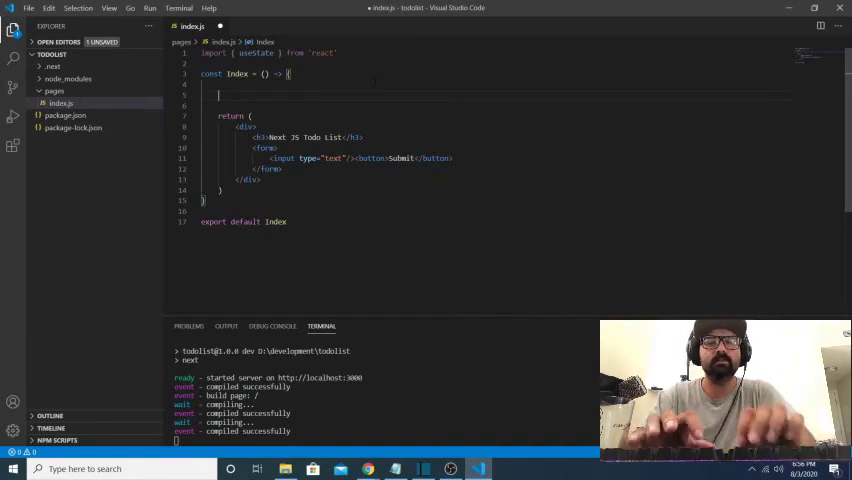
text(const [)
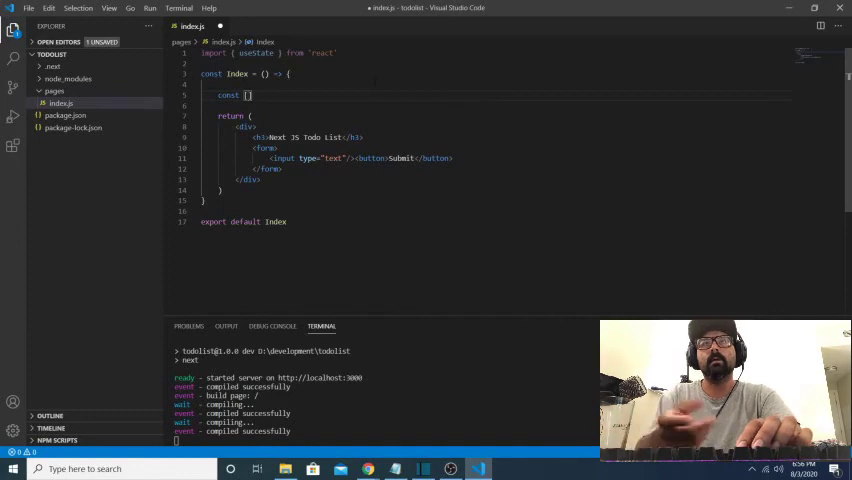
text(user)
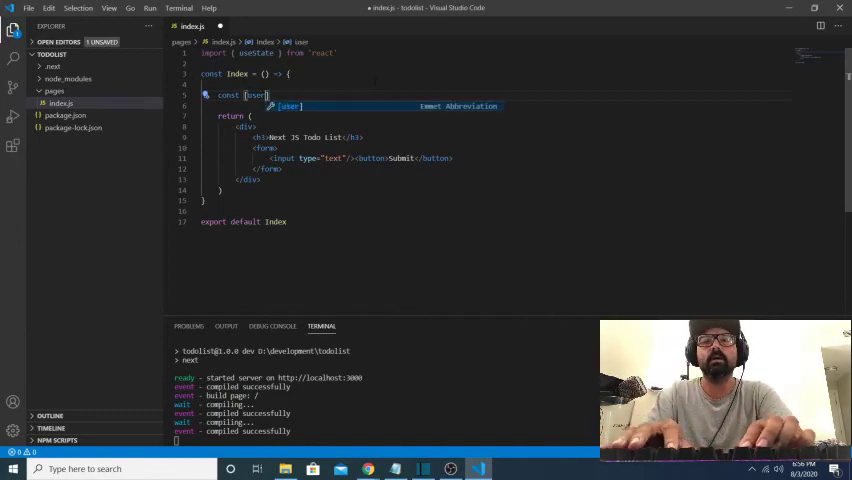
text(Input)
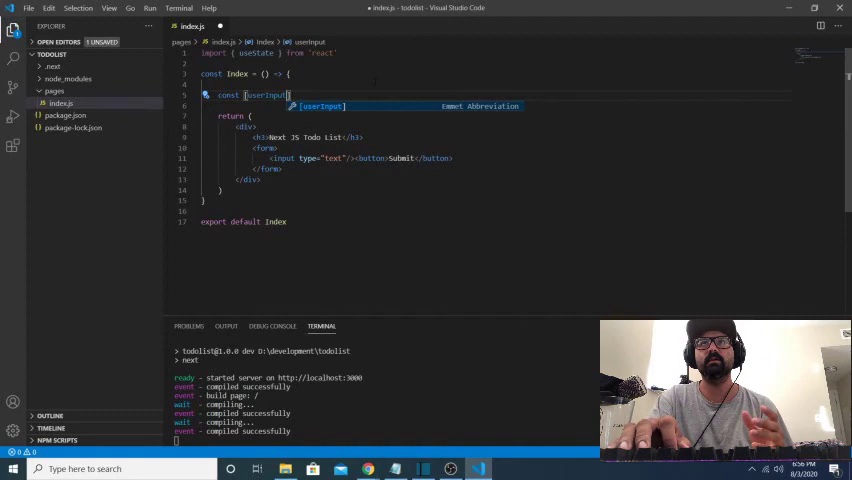
text(,)
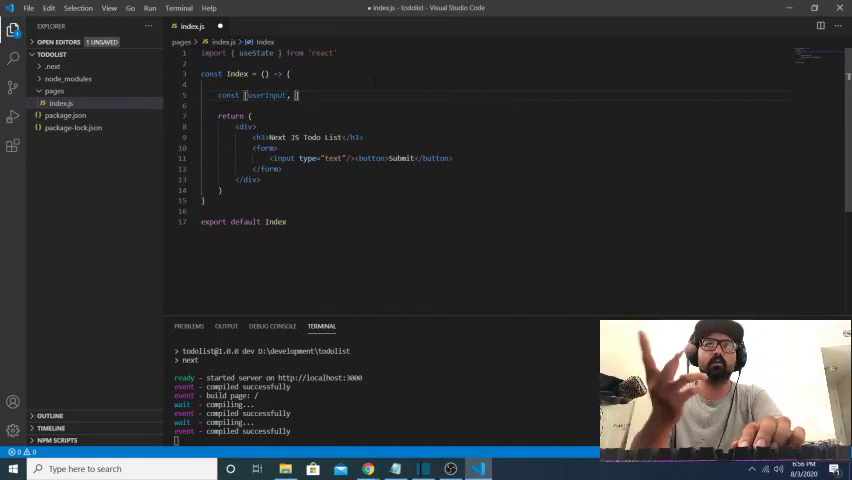
text(serInput)
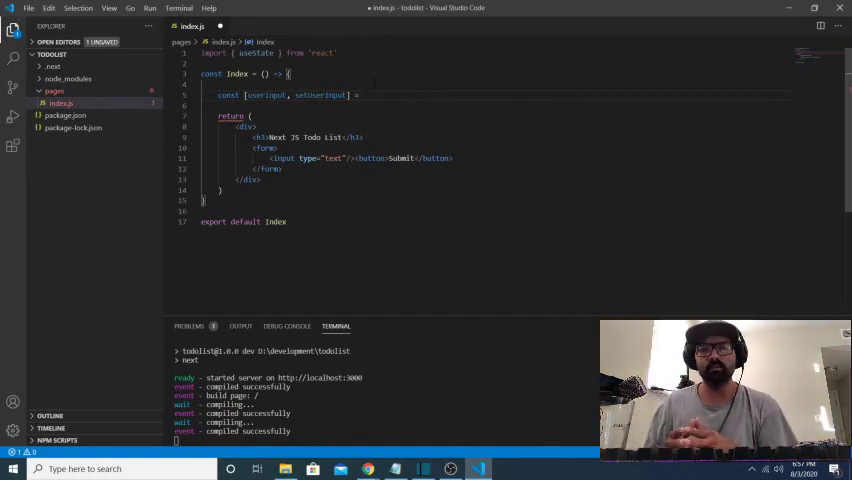
text(use)
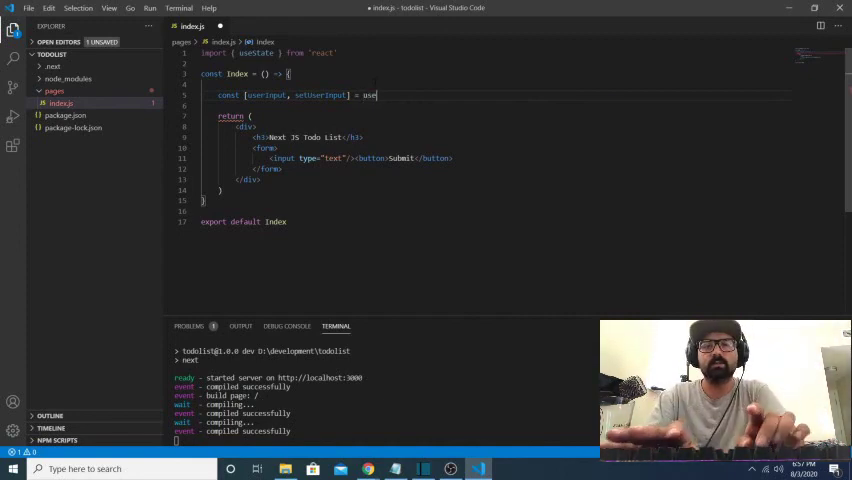
text(use)
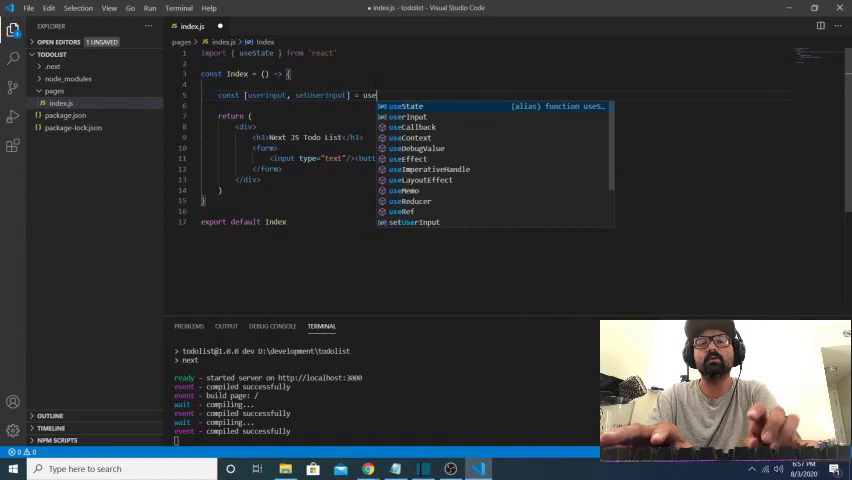
text(ta)
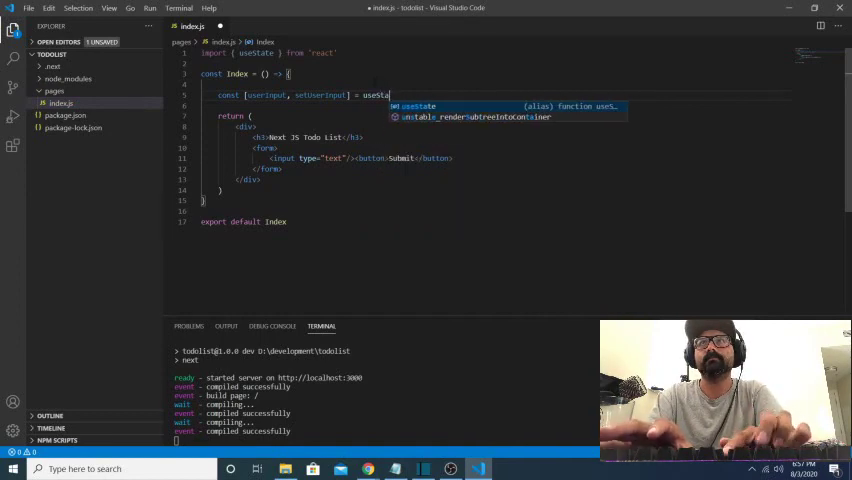
text(())
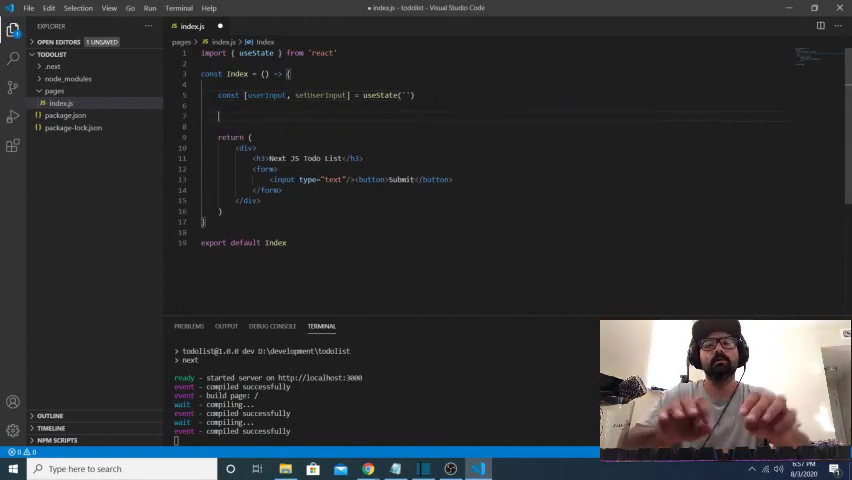
Step: Declare const handleChange = (e) => { } as an arrow function receiving the change event
text(const)
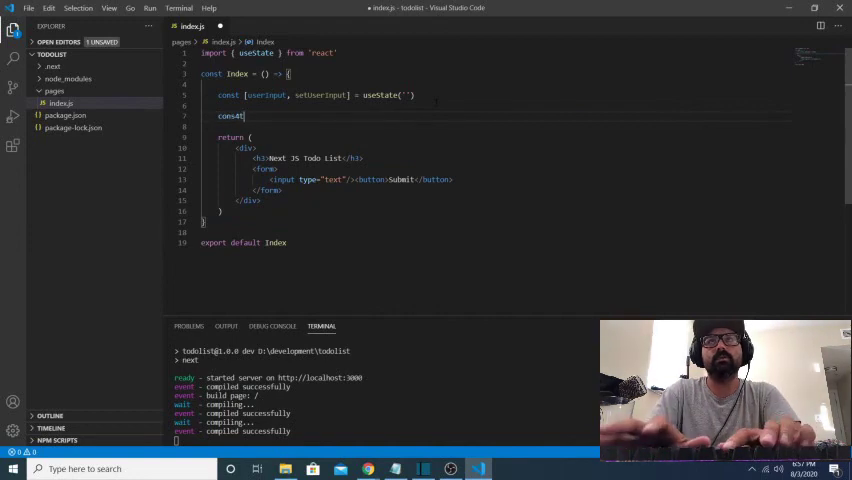
text(handle)
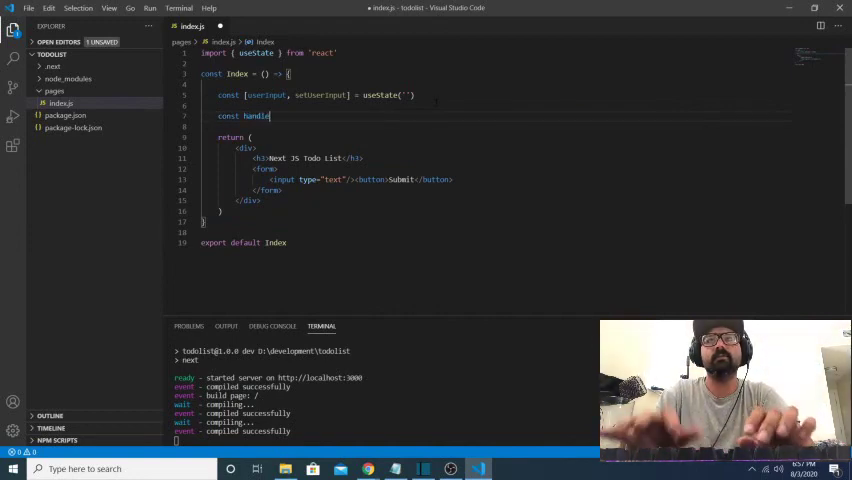
text(Change)
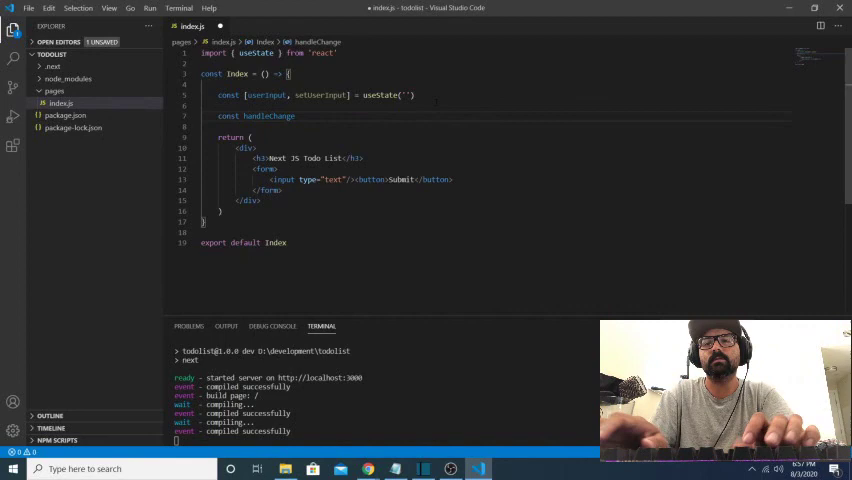
text(=)
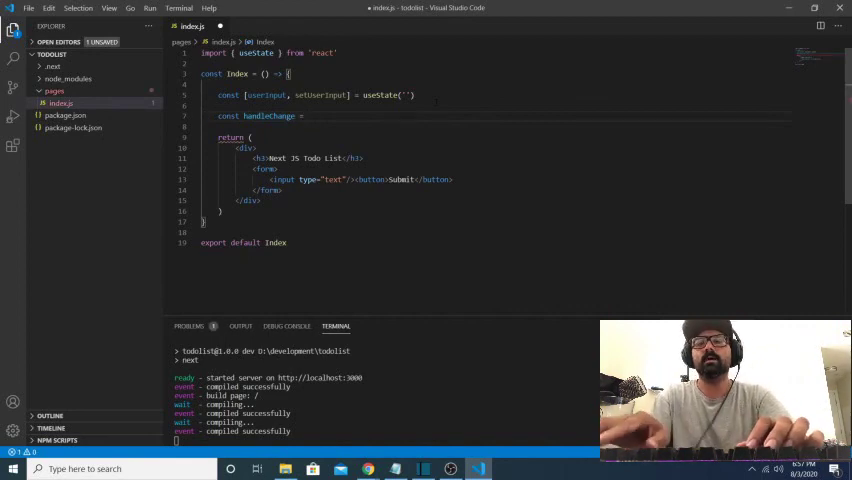
text((e) => {)
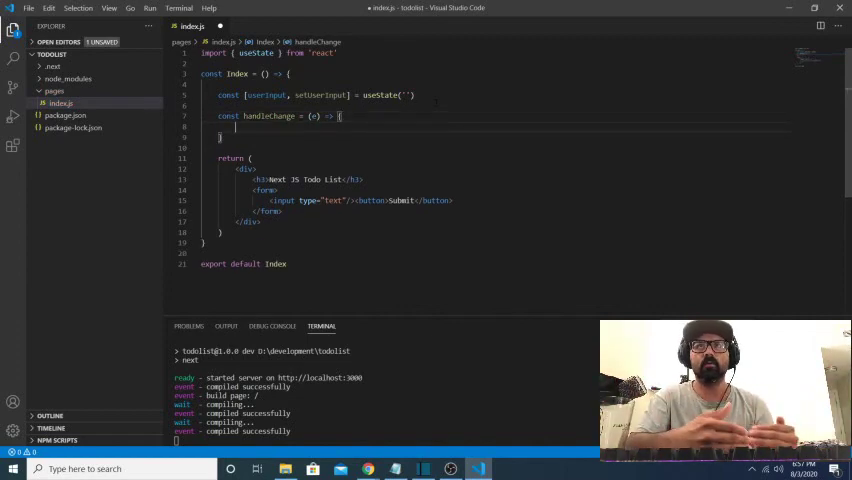
text(e.preventDefault()
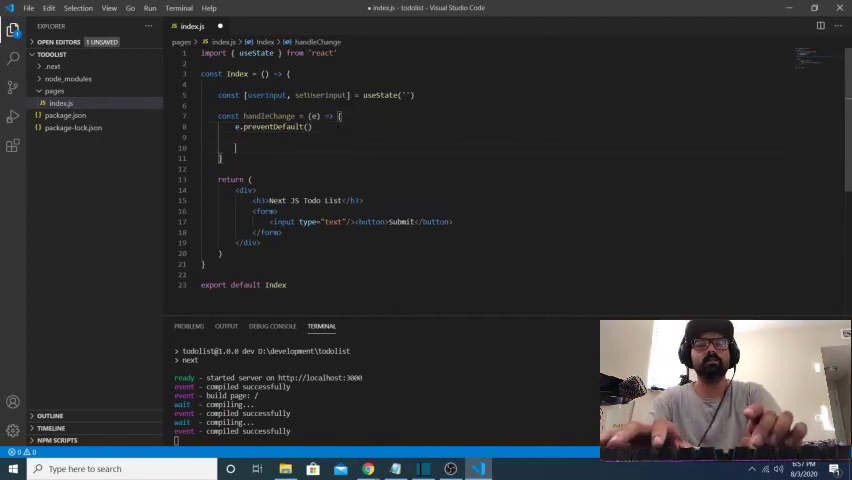
Step: Make handleChange set userInput to e.target.value and log it, wire onChange={handleChange} on the input, and save
text(setUserInput()
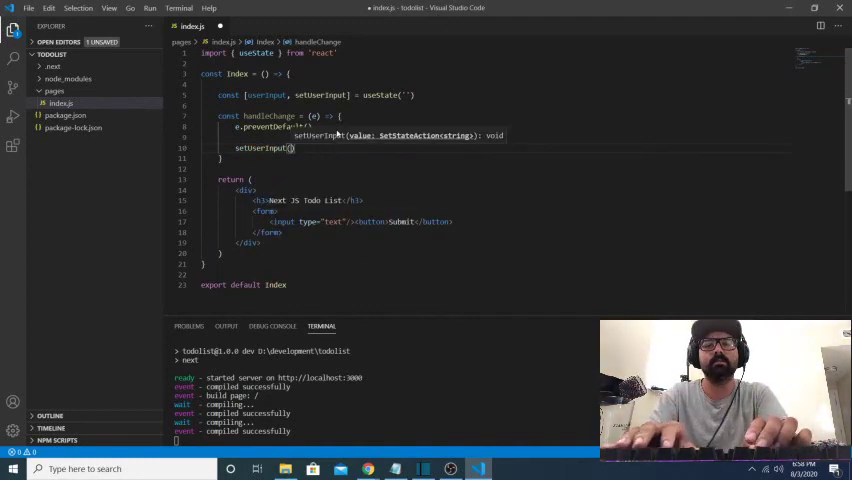
text(e.target)
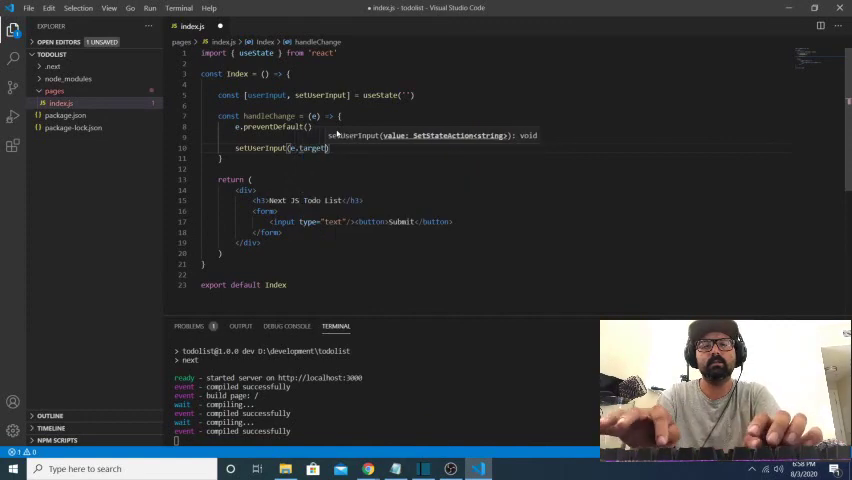
text(.value)
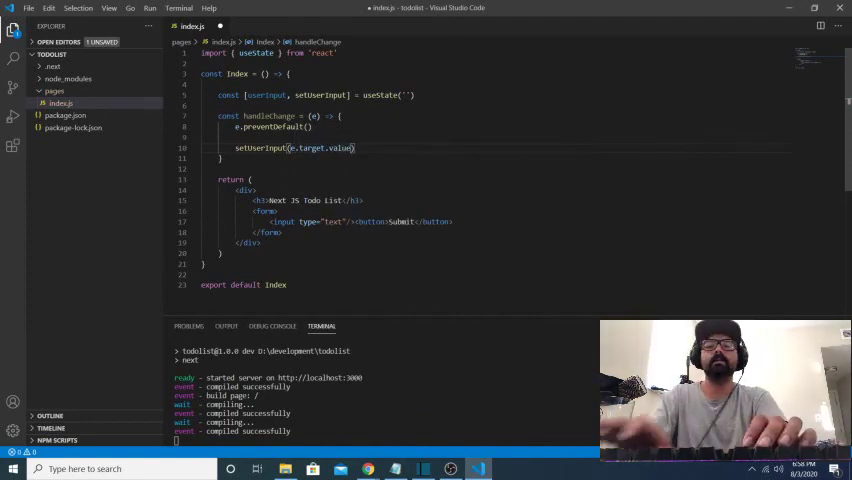
text(con)
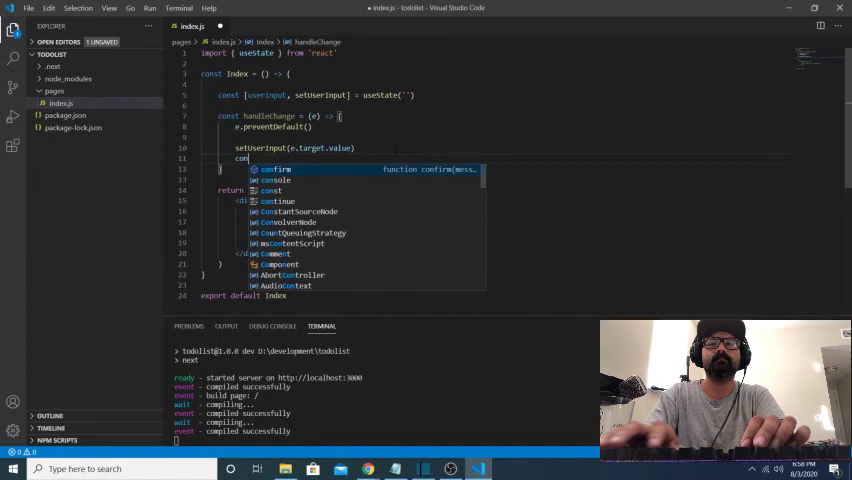
text(console.log(userInput)
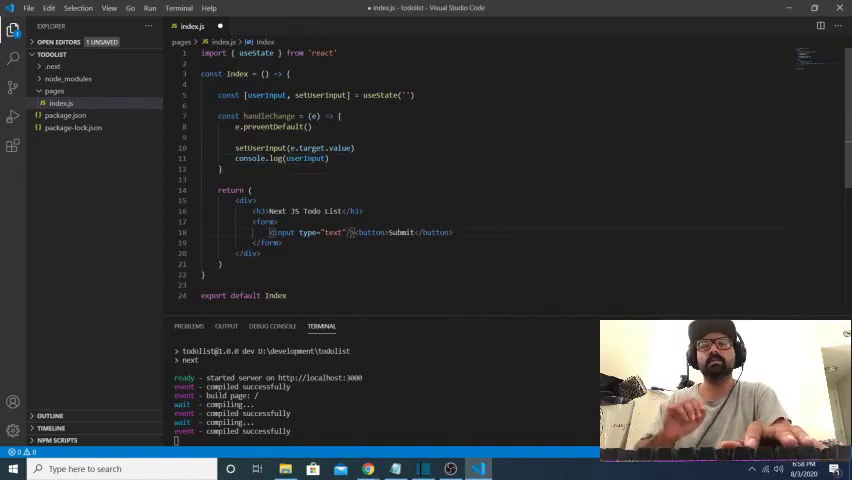
text(onChange={handleChange)
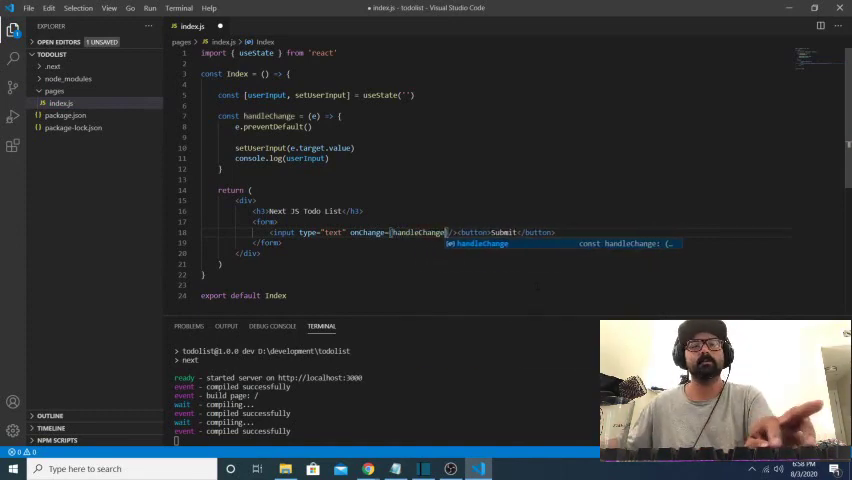
key(ctrl+s)
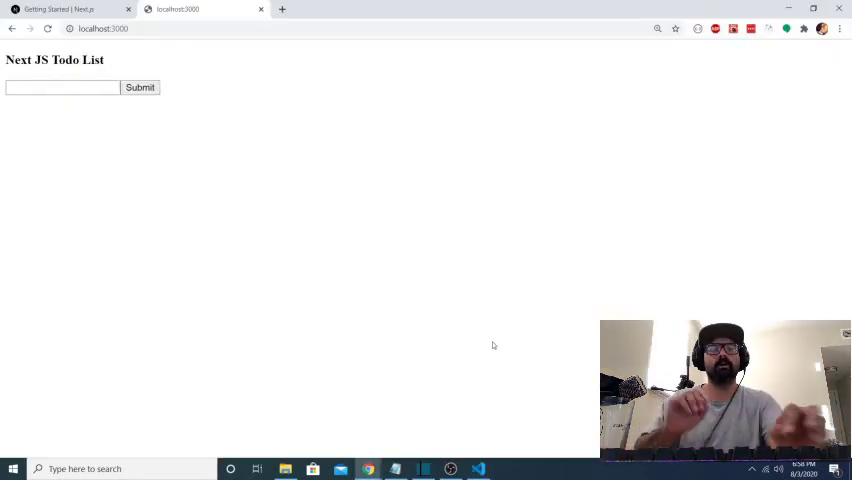
Step: In Chrome with DevTools open, enter 'travis' in the to-do input to watch the console logging
key(F12)
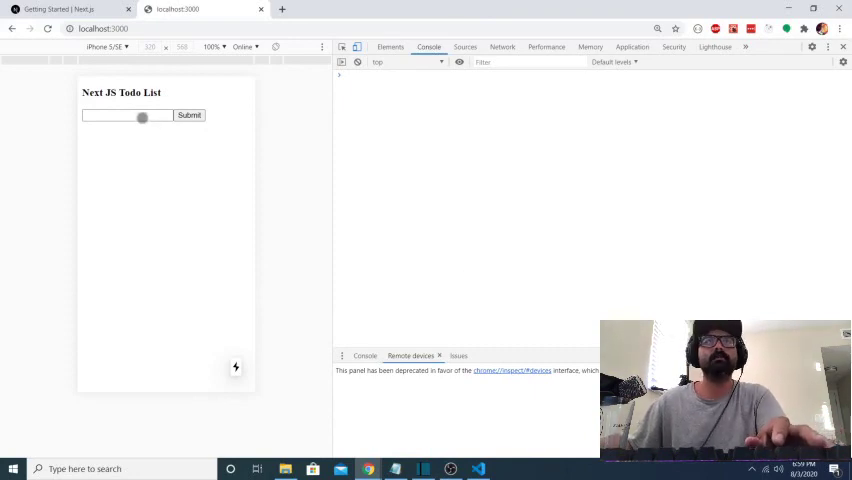
click(124, 114)
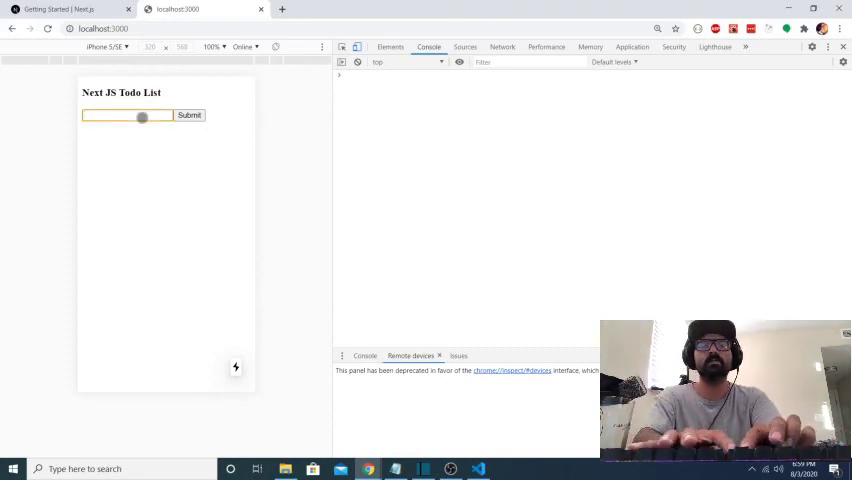
text(travis)
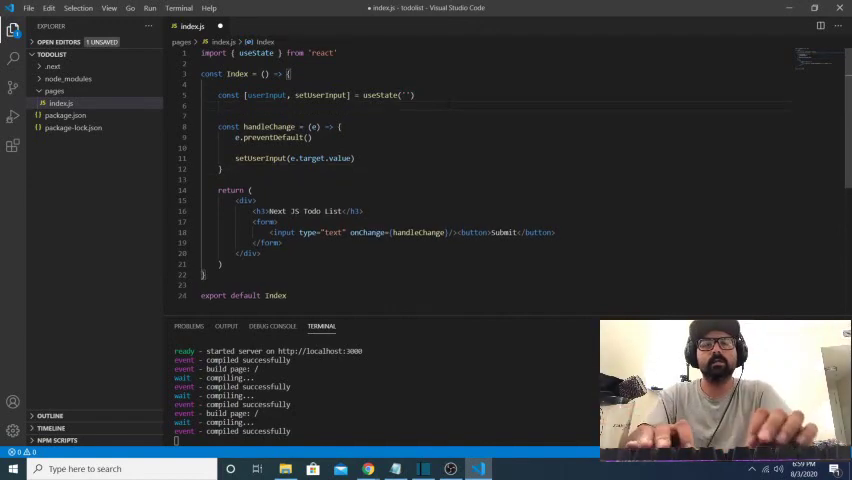
Step: Declare const [todoList, setTodoList] = useState([]) and begin a new const handle… handler
text(const)
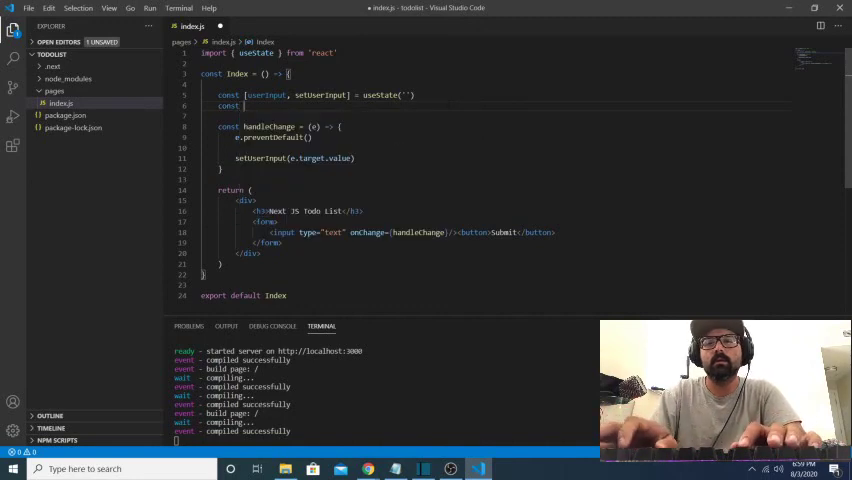
text([)
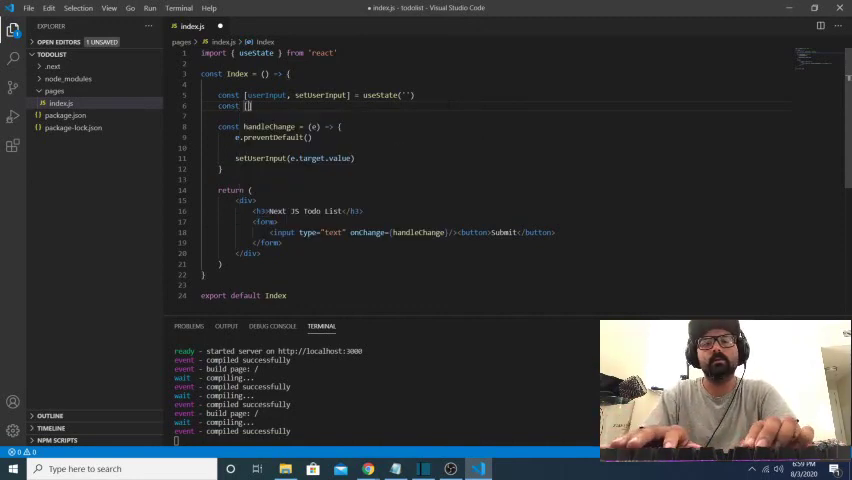
text(todoList, setTodoList)
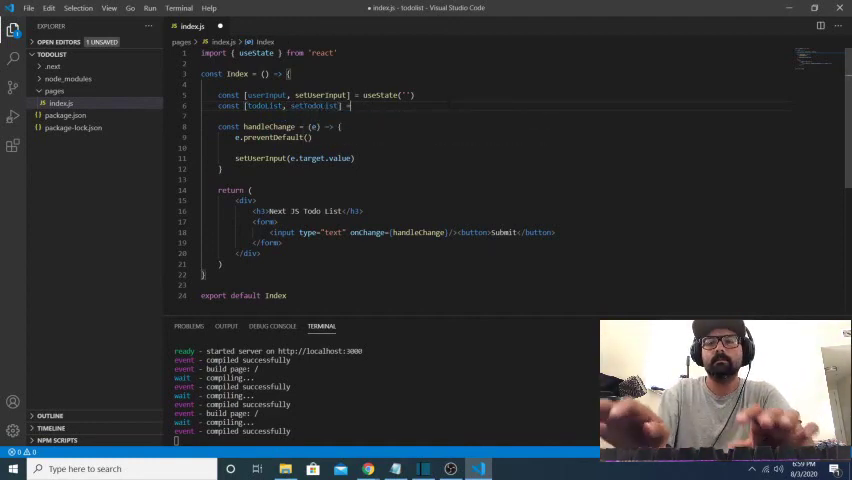
text(useState([)
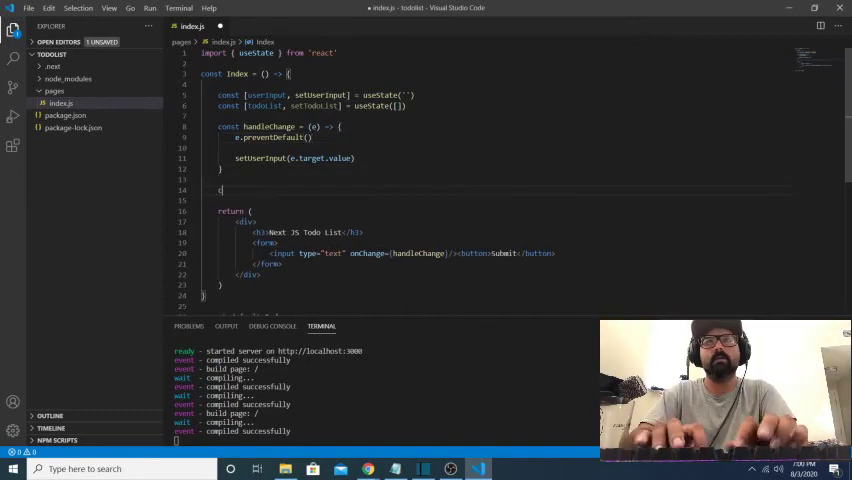
text(const handleSubmit = () => {)
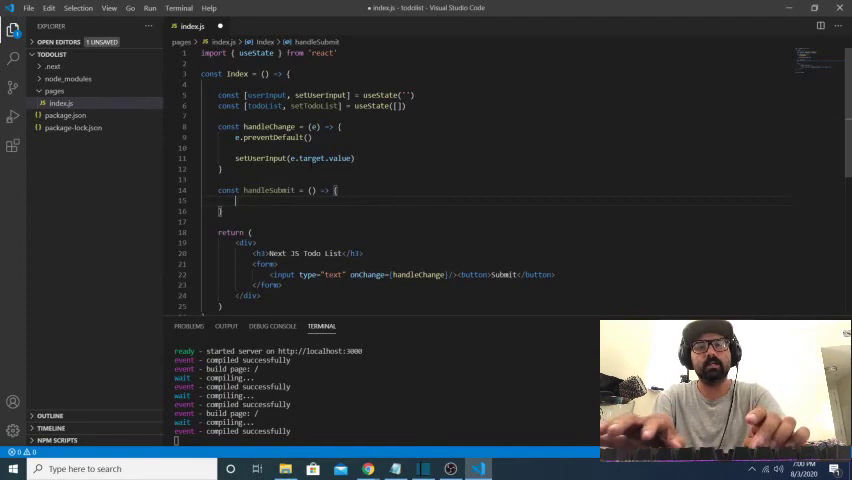
Step: Write handleSubmit to call e.preventDefault() and setTodoList([userInput, ...todoList])
text(set)
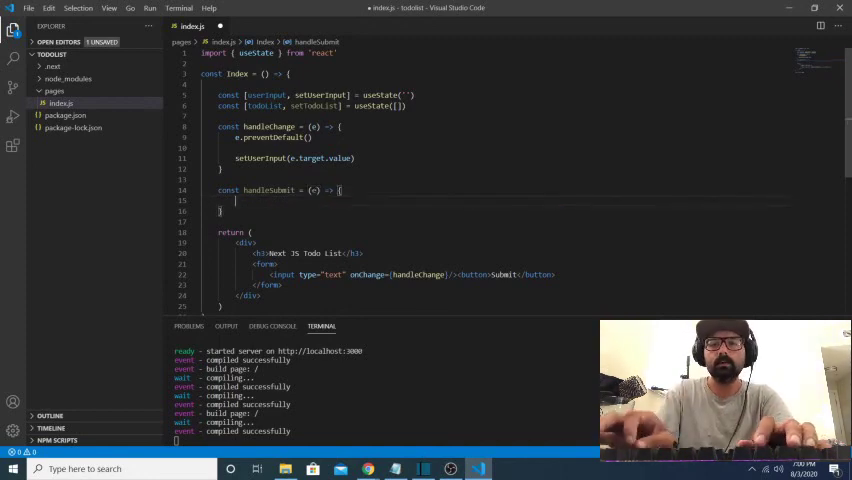
text(e.preventDefault()
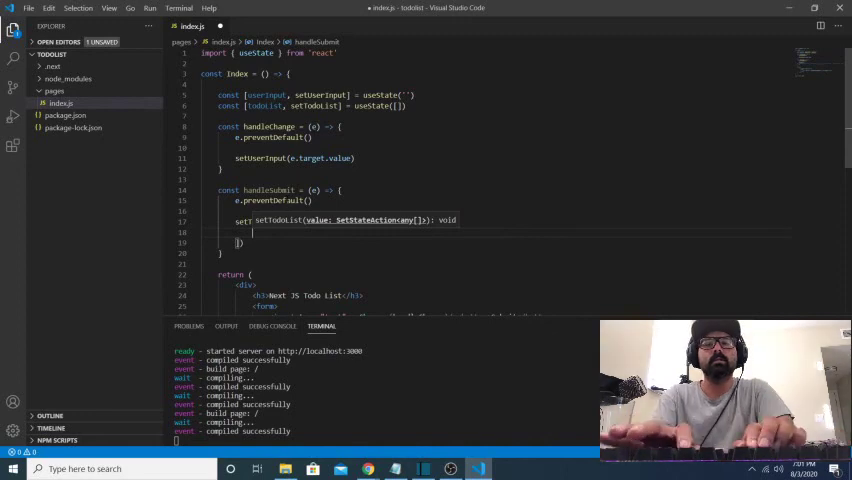
text(userInput,)
text(...todoList)
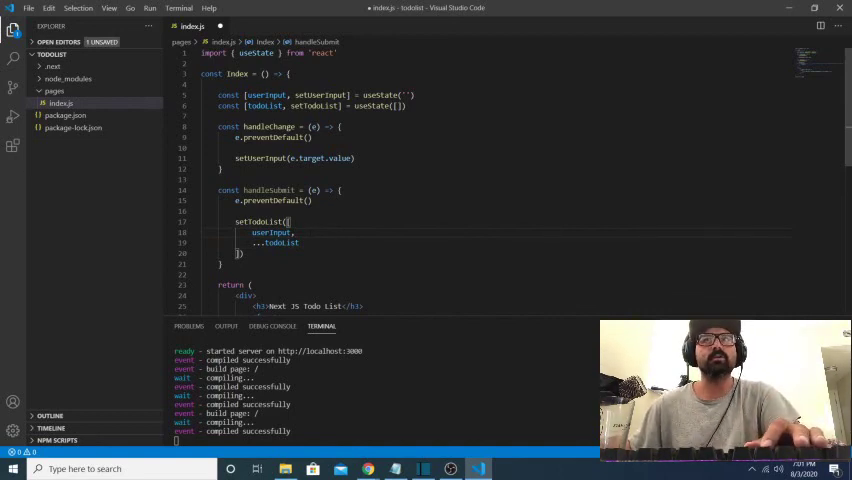
double_click(270, 232)
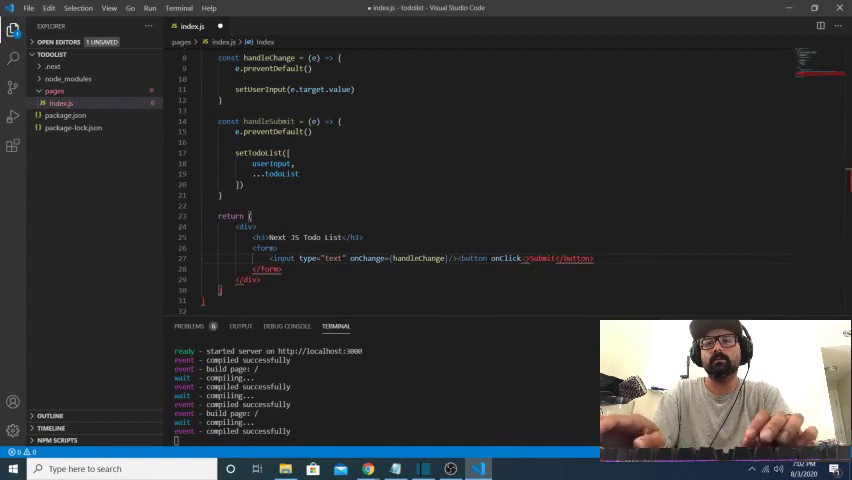
Step: Give the Submit button onClick={handleSubmit} using the autocompleted name
text(handle})
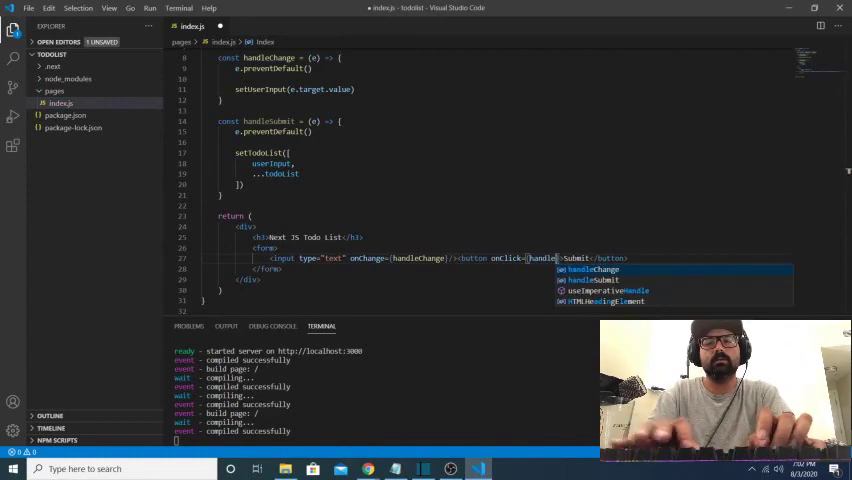
text(handleSubmit)
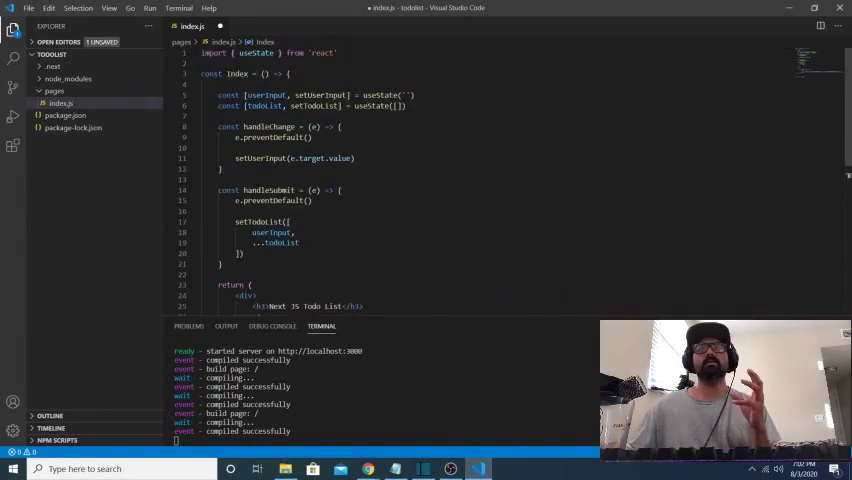
double_click(264, 106)
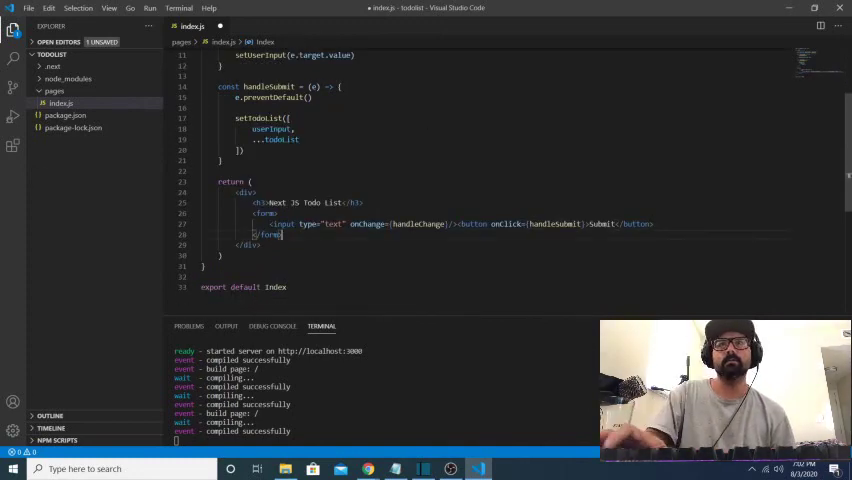
Step: Add a <ul> containing a ternary on todoList.length >= 1
text(ul)
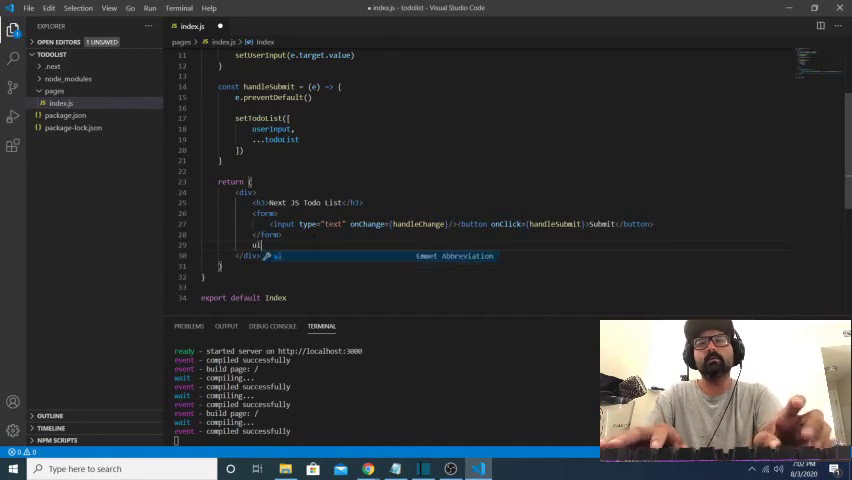
key(Tab)
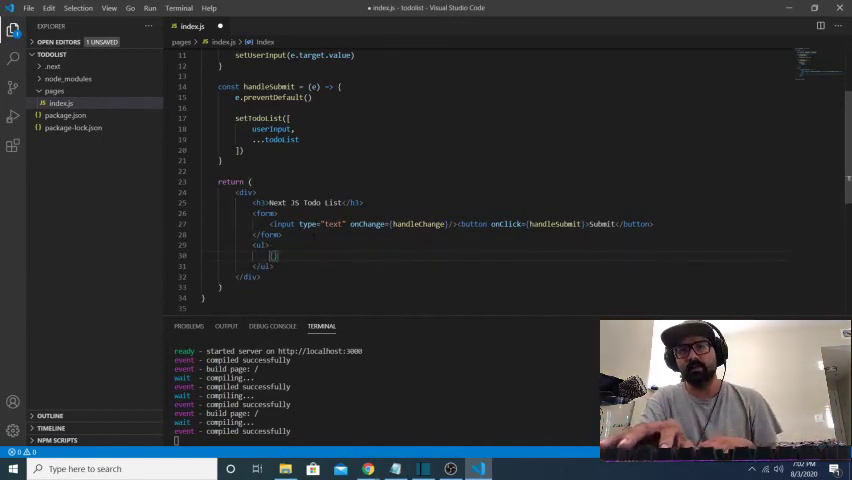
key(Enter)
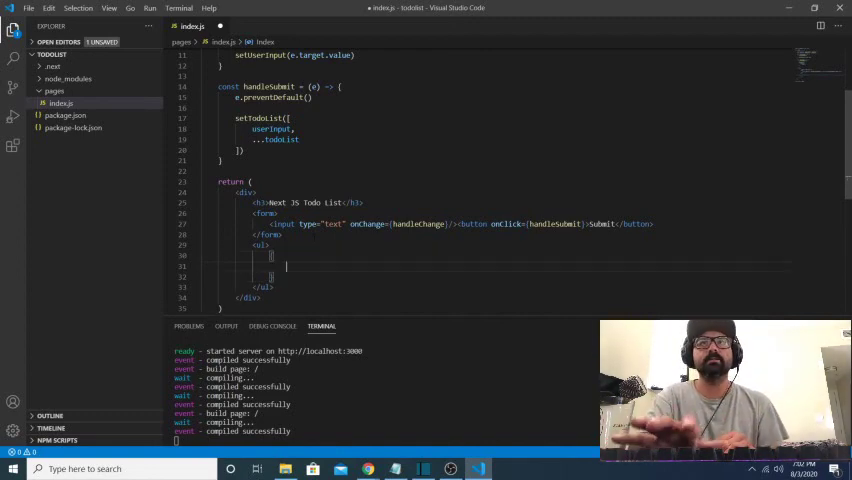
text(todoList.)
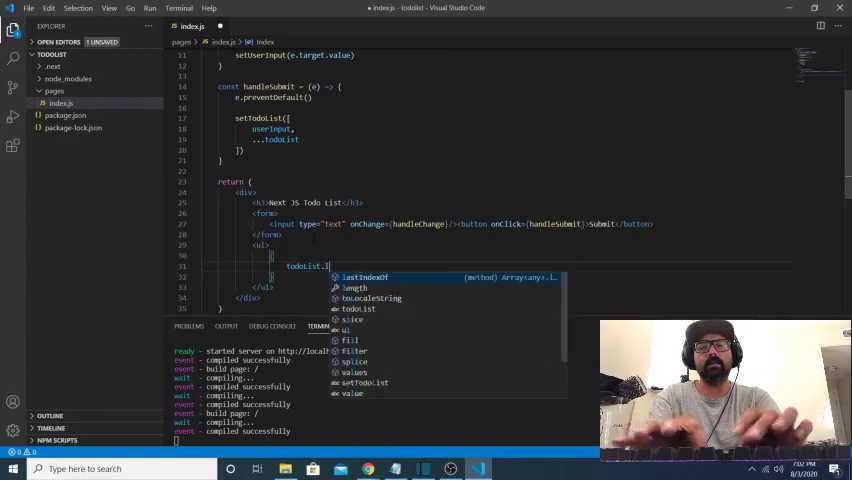
text(length)
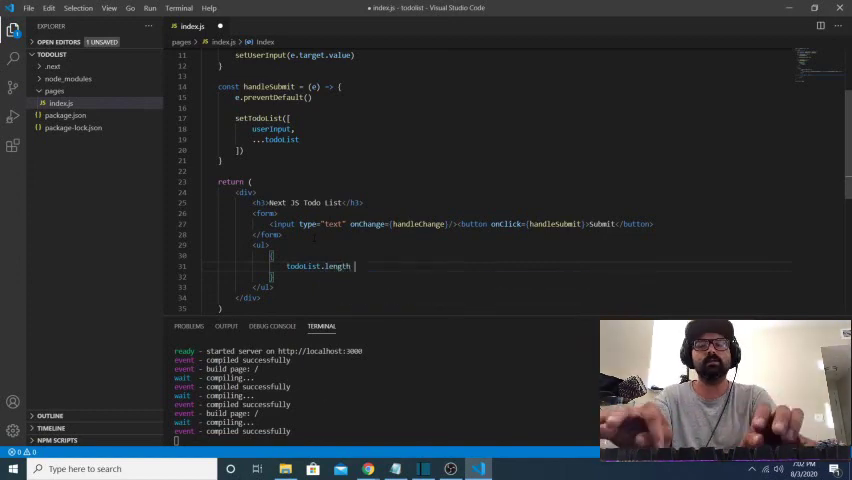
text(>1)
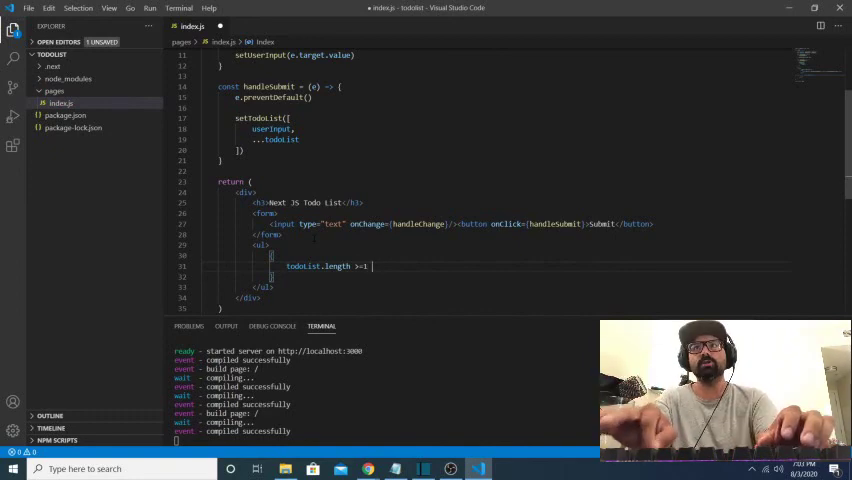
text(?)
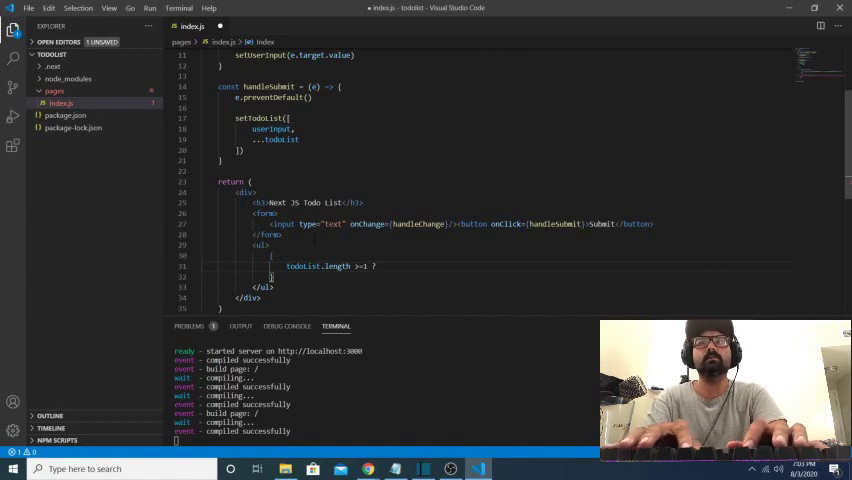
Step: Map todoList to <li key={idx}>{todo}</li> items, with 'Enter a todo item' as the empty fallback
text(to)
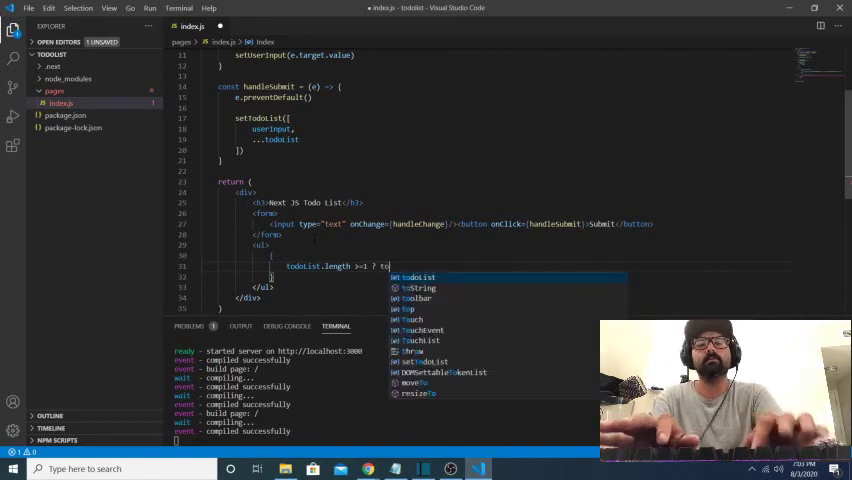
text(todoList)
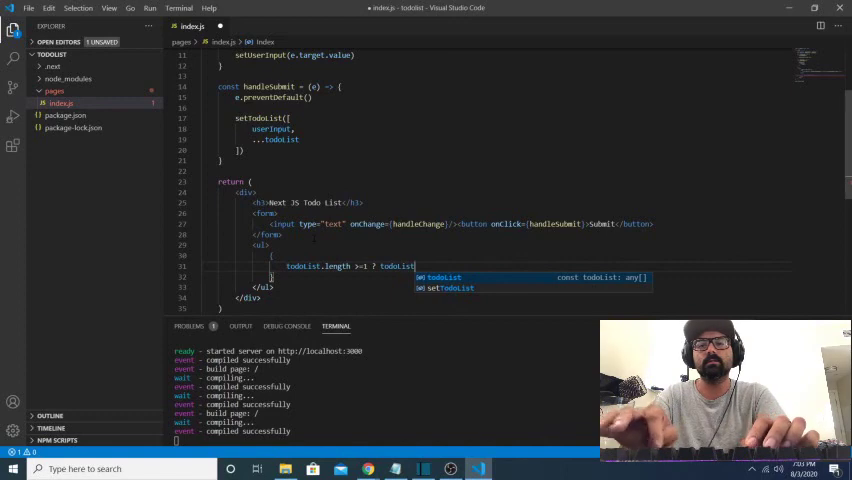
text(.map())
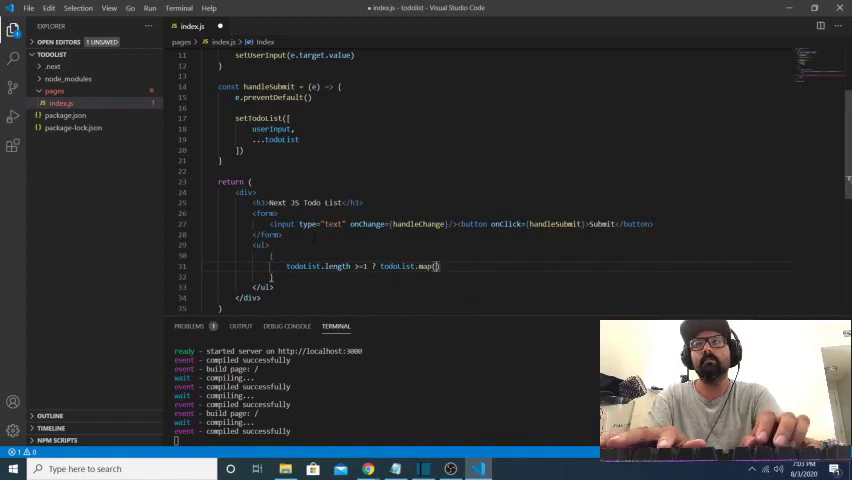
text((todo)
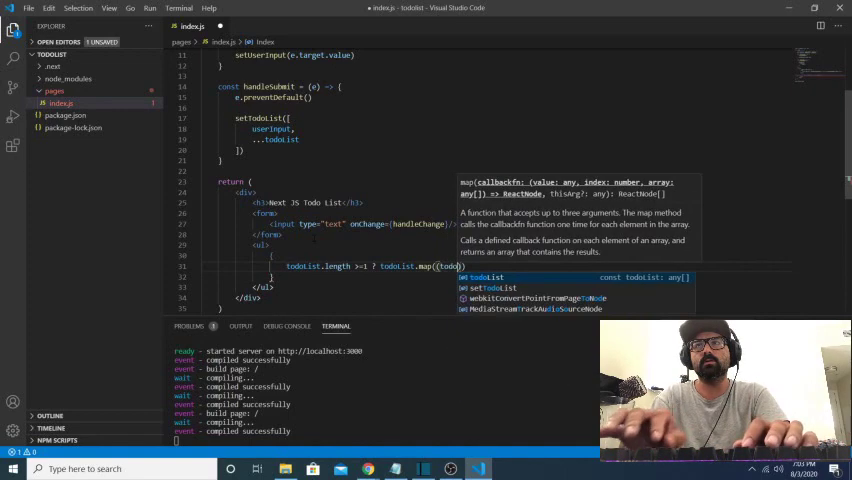
text(, idx)
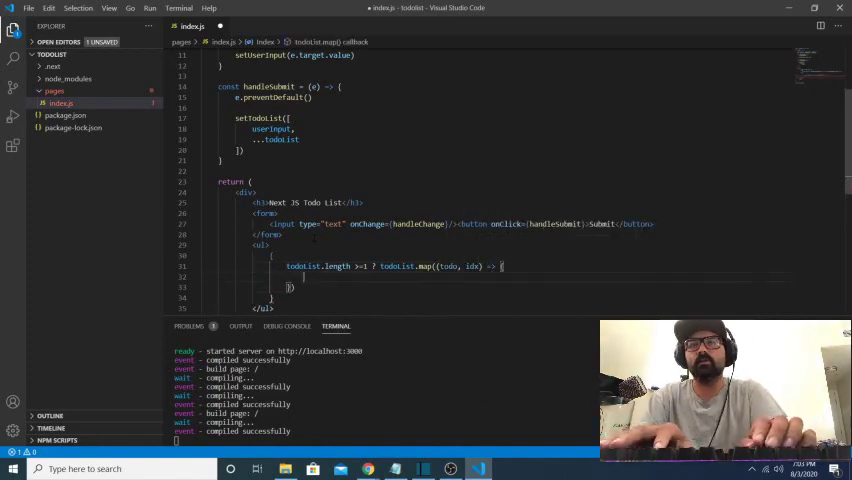
text(return)
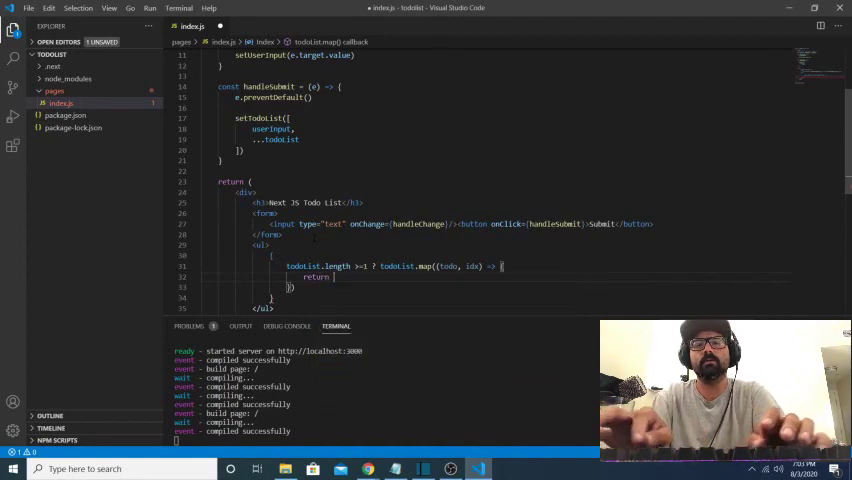
text(<li></li>)
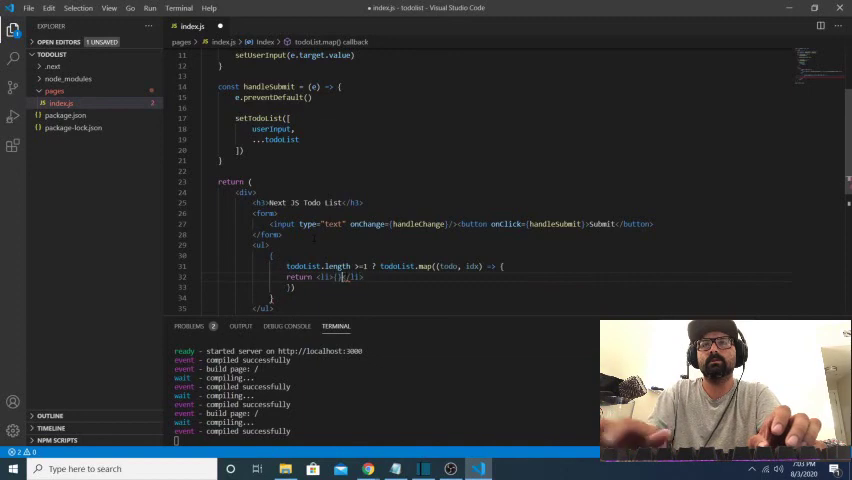
text(todo)
text(: 'Enter )
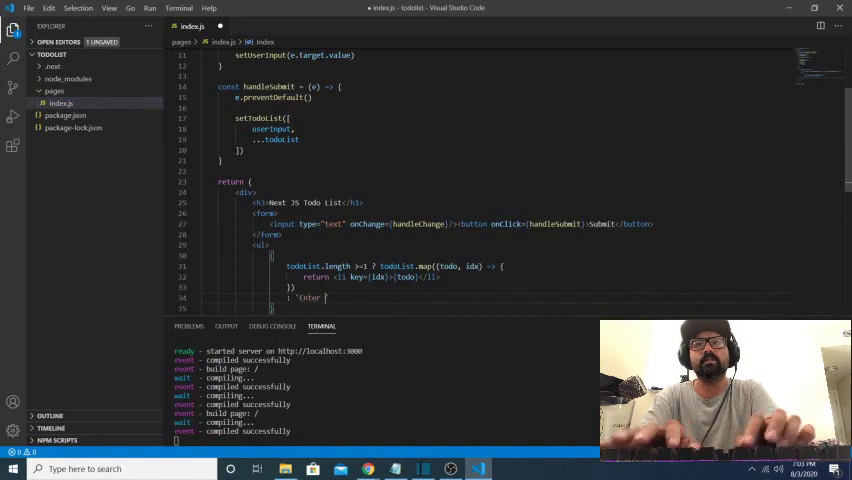
text(a todo item)
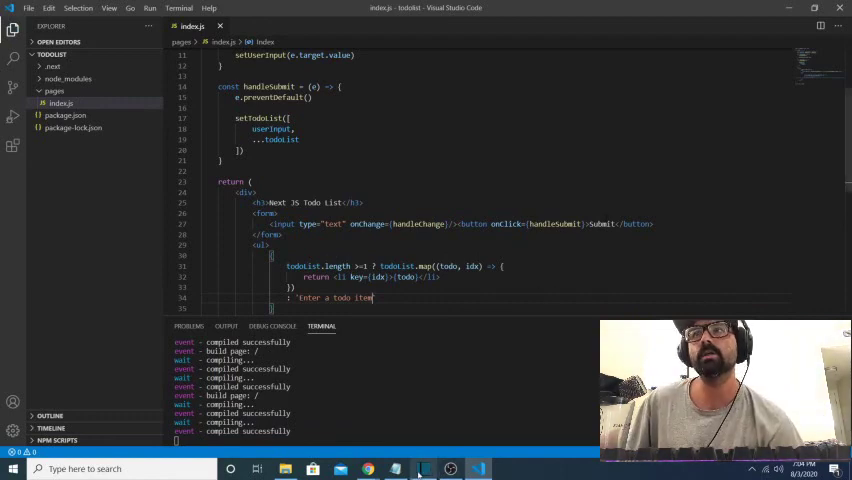
click(376, 468)
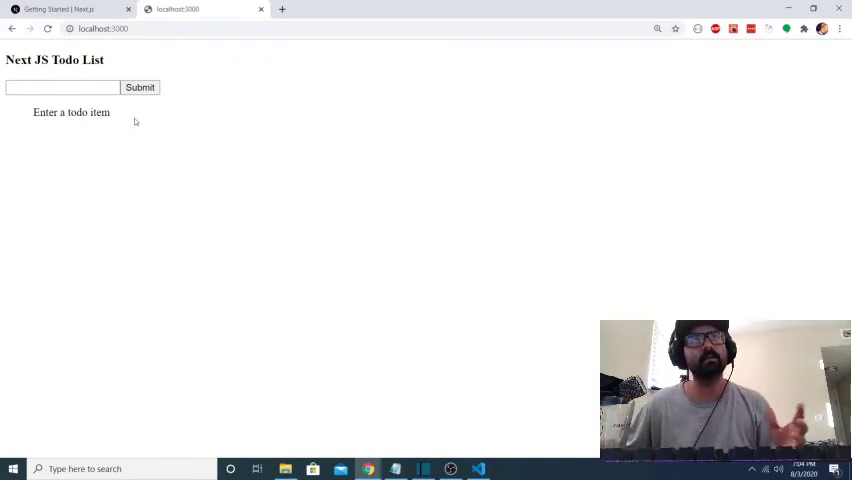
Step: Submit 'wash car' on localhost:3000 and confirm it appears as a bulleted to-do item
click(60, 88)
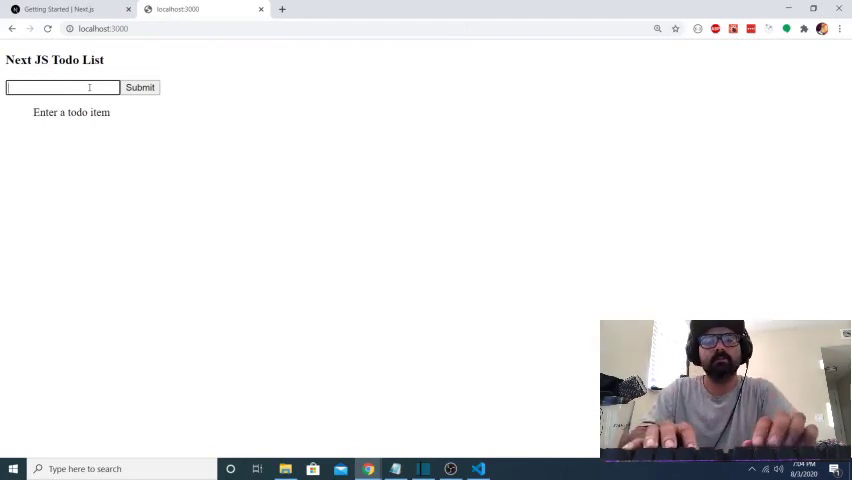
text(wash car)
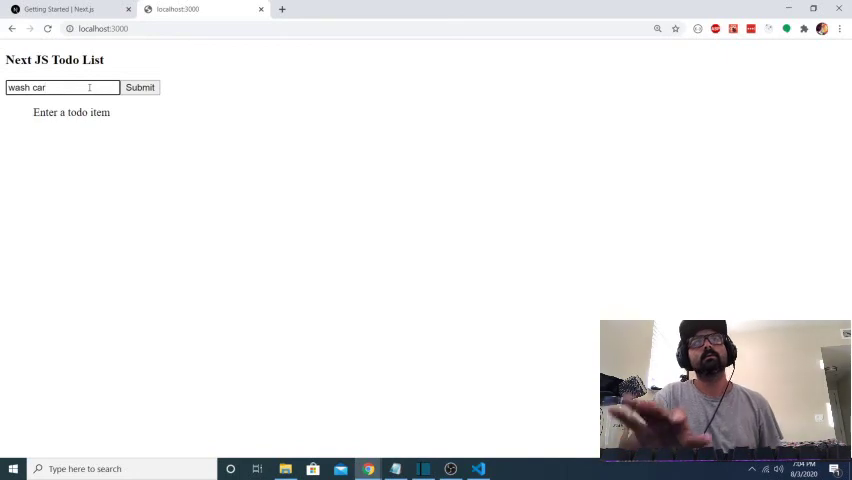
click(144, 88)
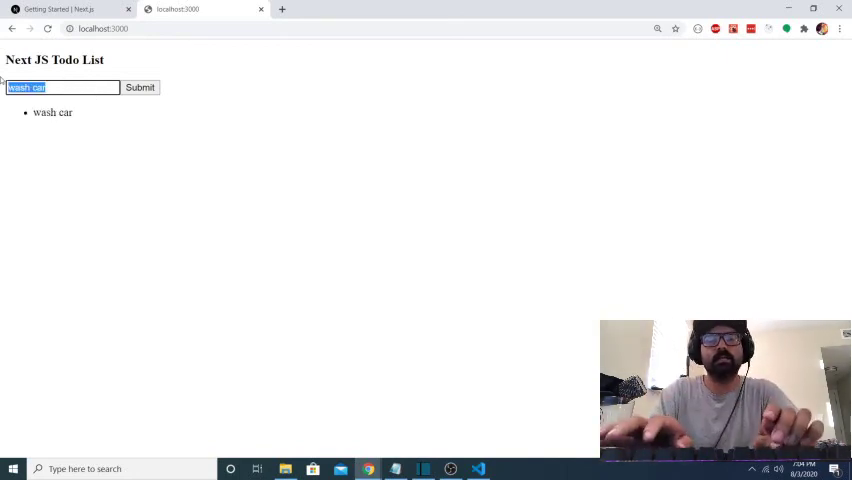
text(do}<</li>)
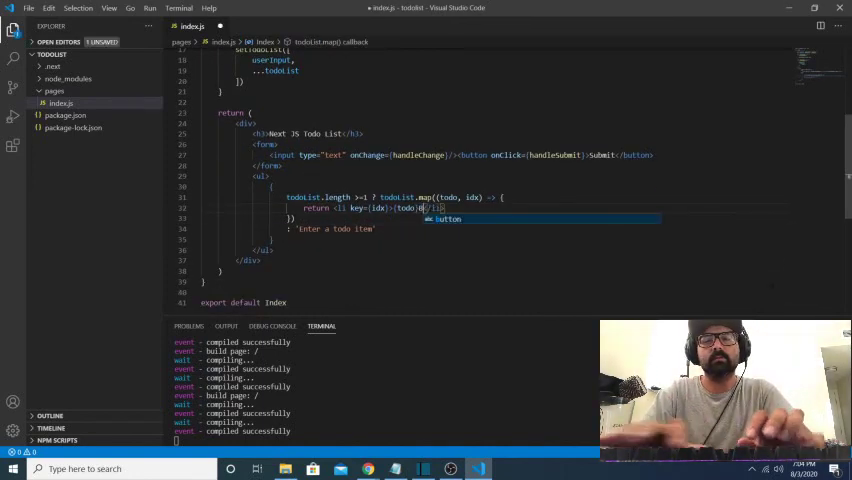
Step: Add a <button>Delete</button> after {todo} inside each mapped list item
text(button>d</button>)
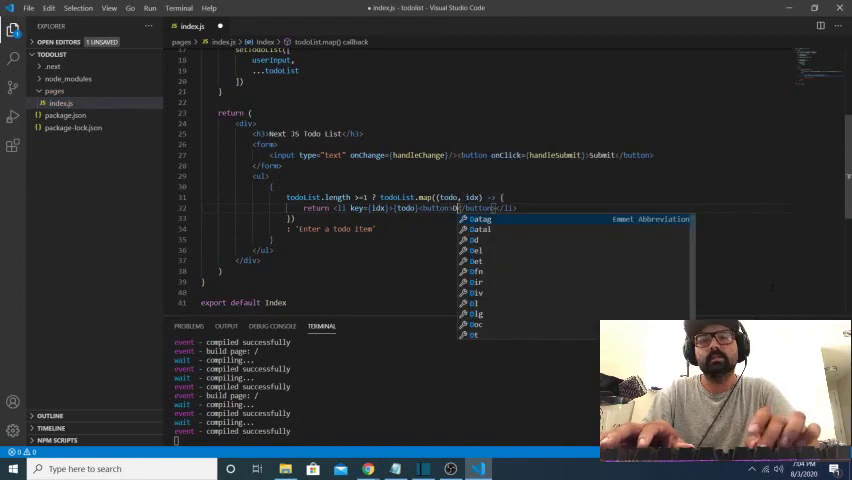
text(Delete)
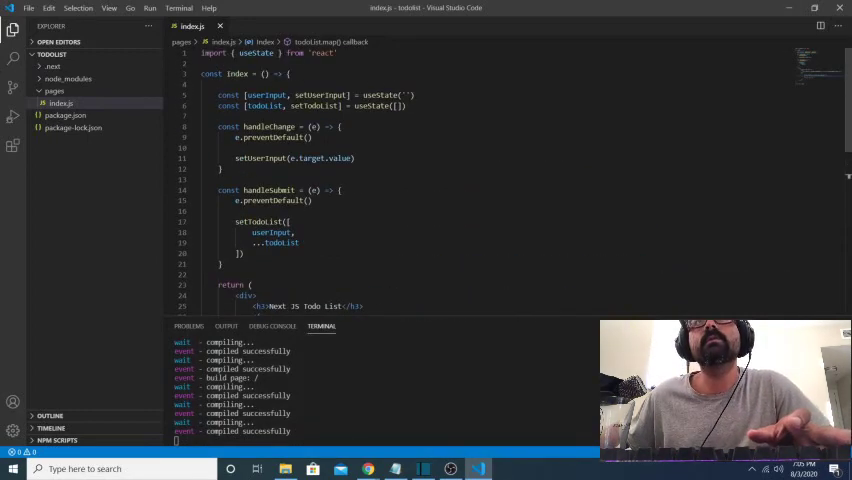
Step: Declare const handleDelete = (todo) => { } taking the to-do to remove
scroll(down, 3)
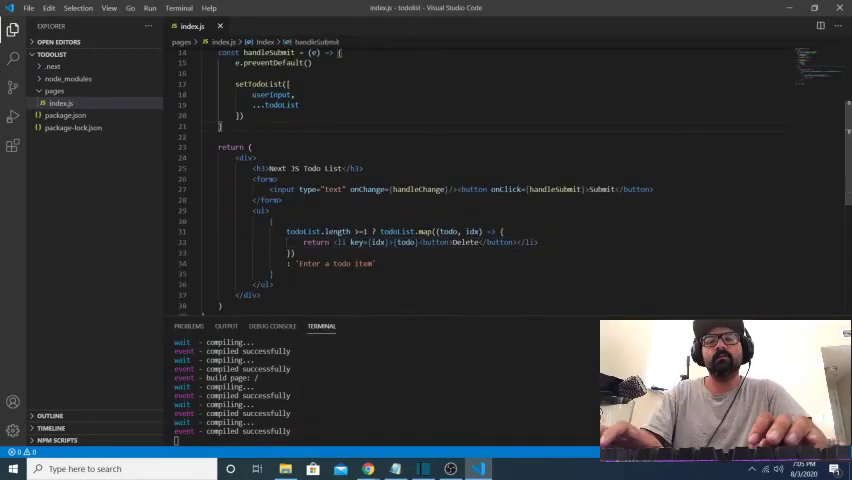
text(con)
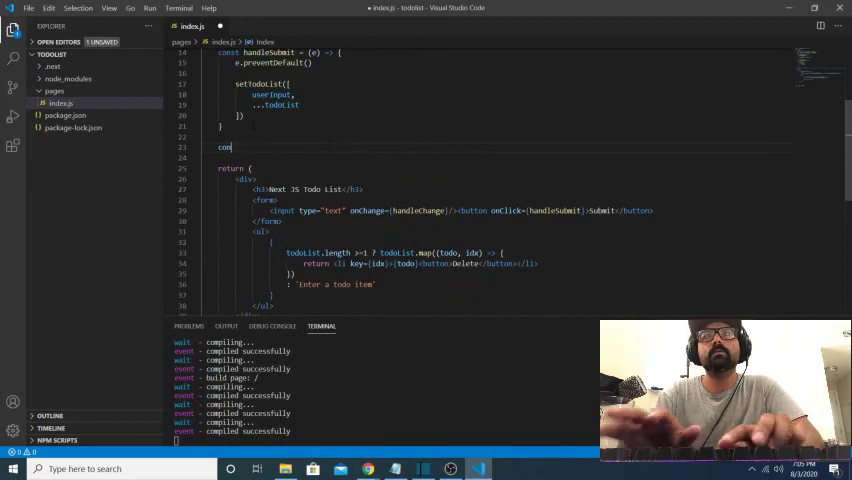
text(handleDelete = ()
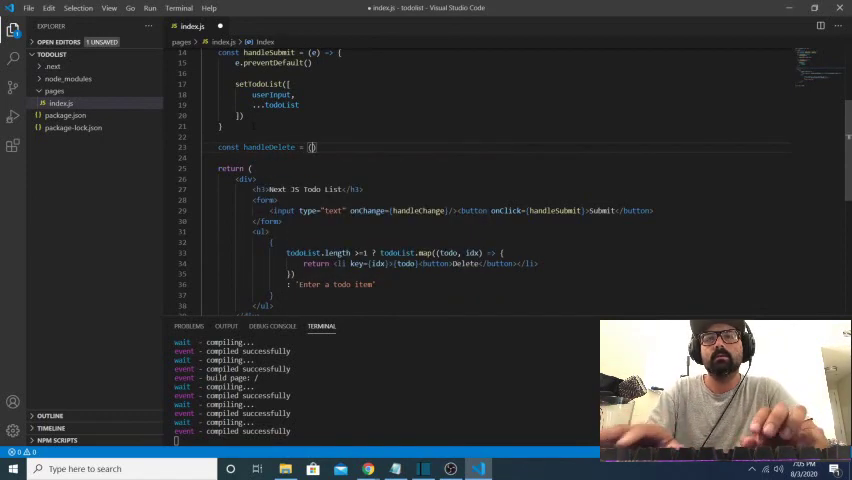
text() => {)
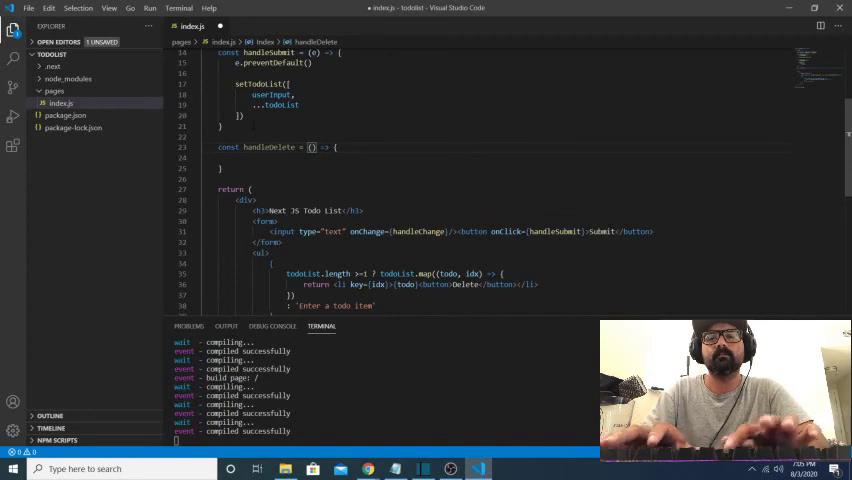
text(todo)
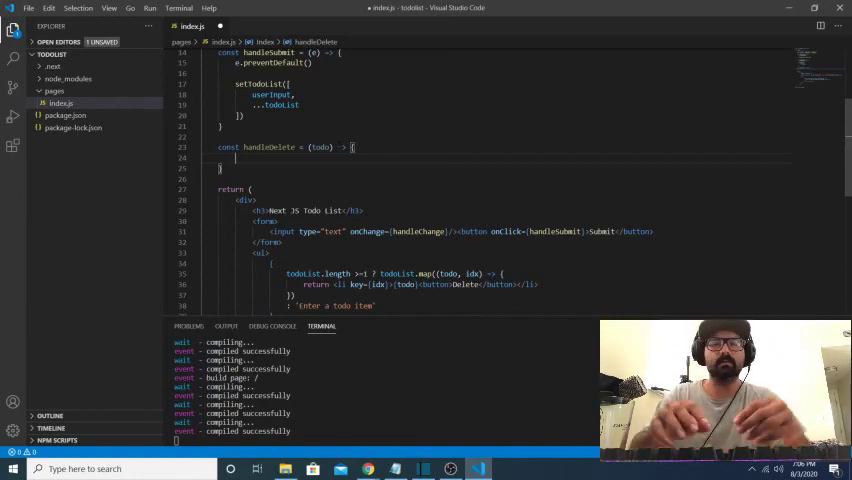
Step: Build updatedArr with todoList.filter comparing indexOf values != the given todo, then setTodoList(updatedArr)
text(const updatedArr =)
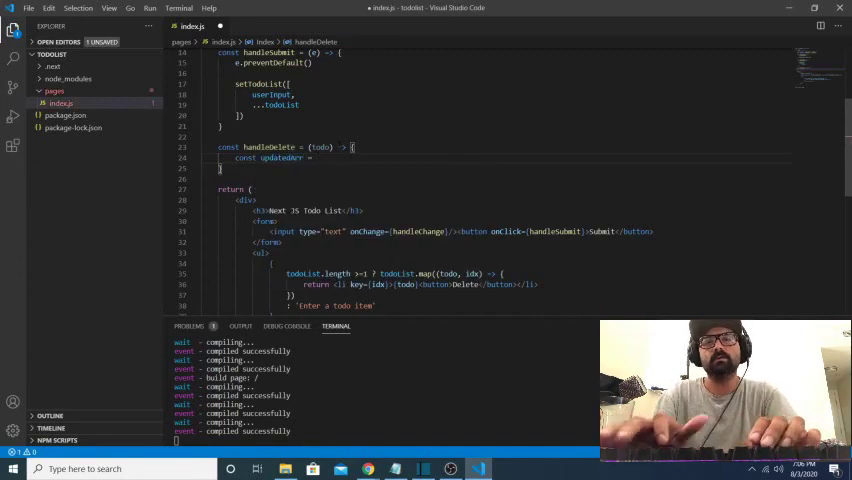
text(todoList.filter)
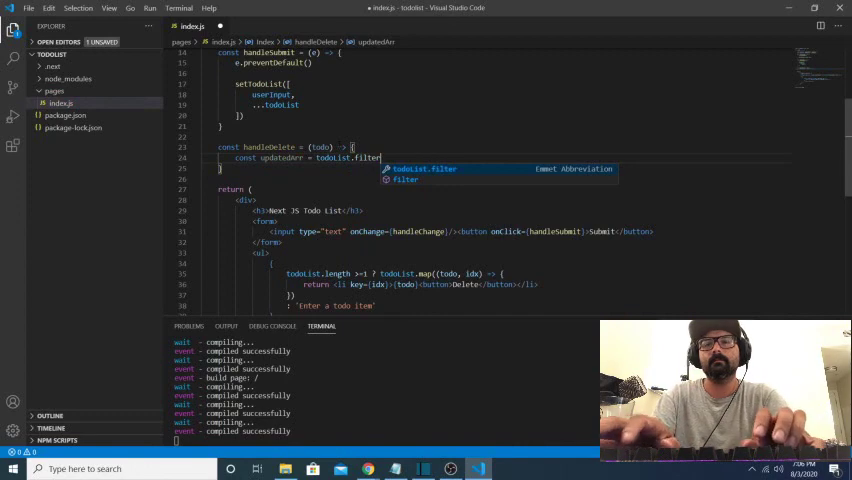
text((todo => ))
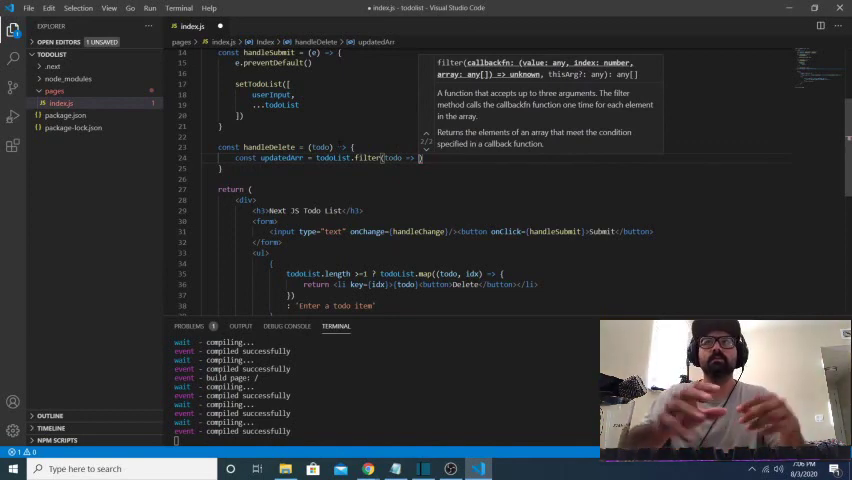
text(todoList.indexOf()
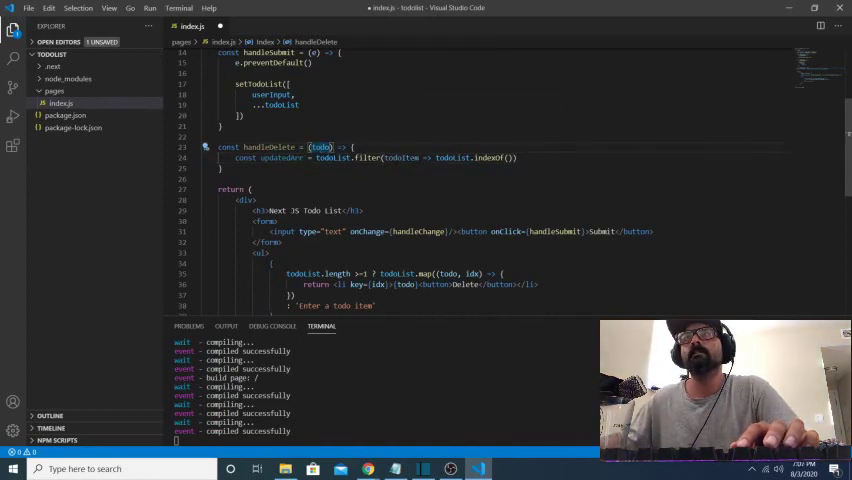
double_click(392, 158)
text(todoItem)
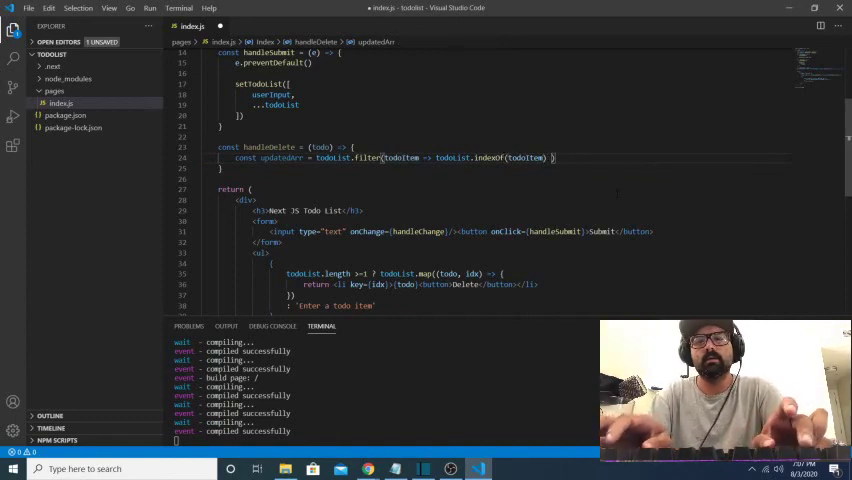
text(!=)
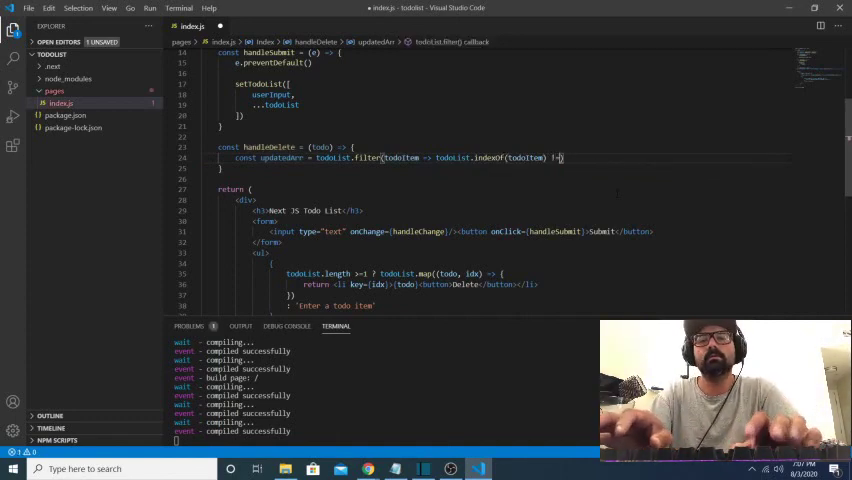
text(todoList.indexOf(todo)
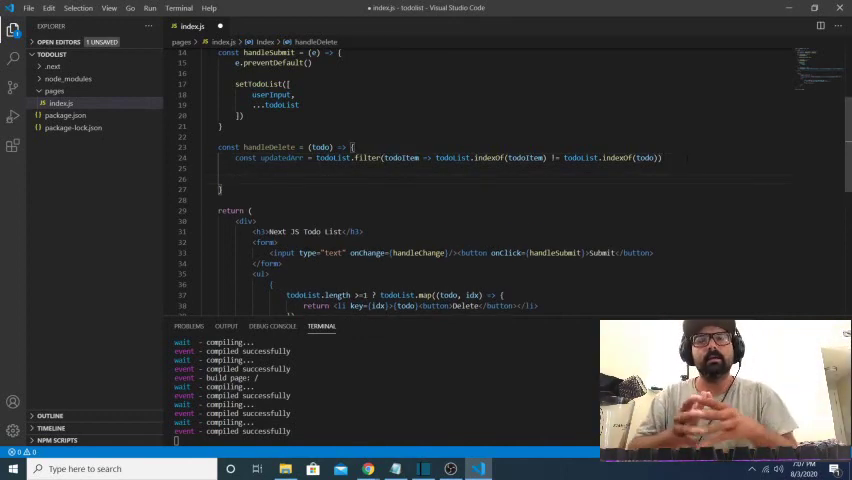
text(setTodoList()
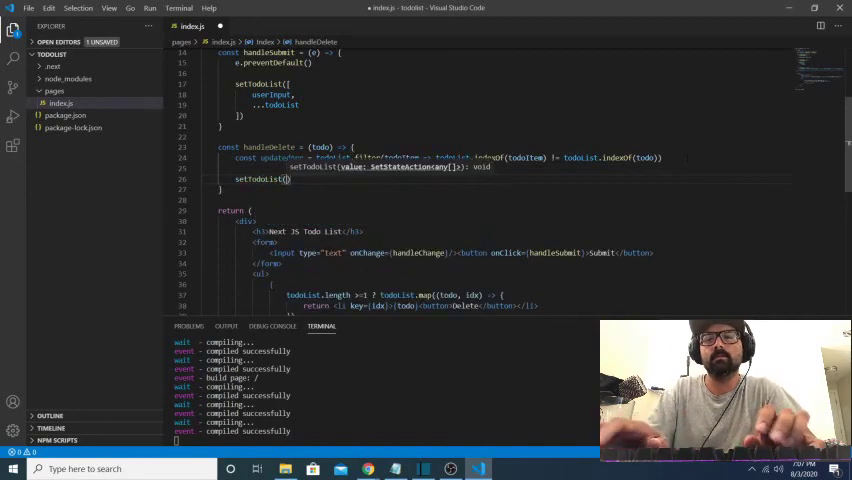
text(updatedArr)
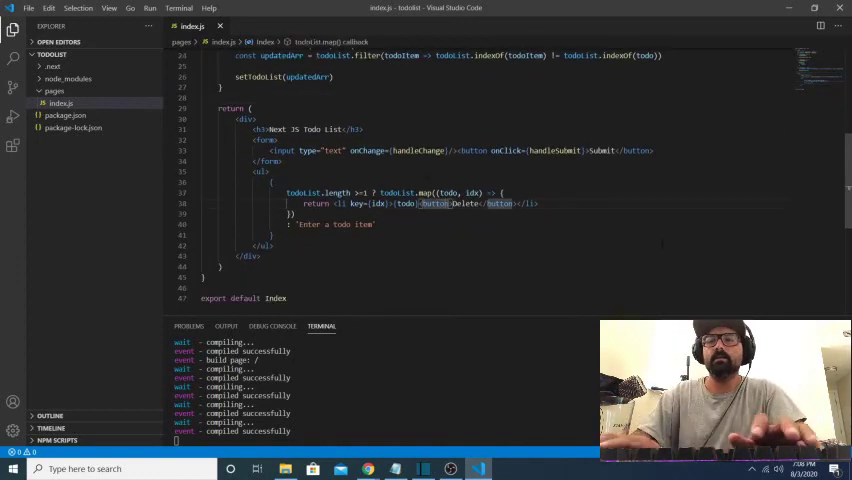
Step: Give the Delete button onClick={(e) => { e.preventDefault(); handleDelete(todo) }}
text(onClick={(e) =)
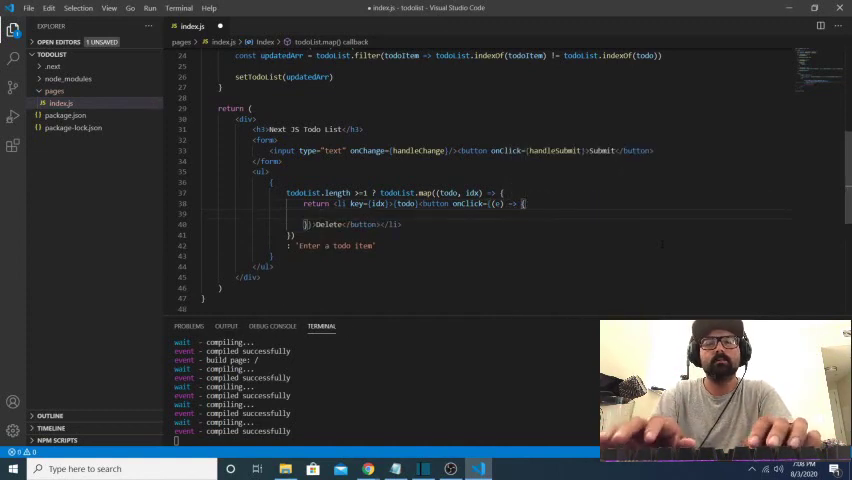
text(e.preventDefault()
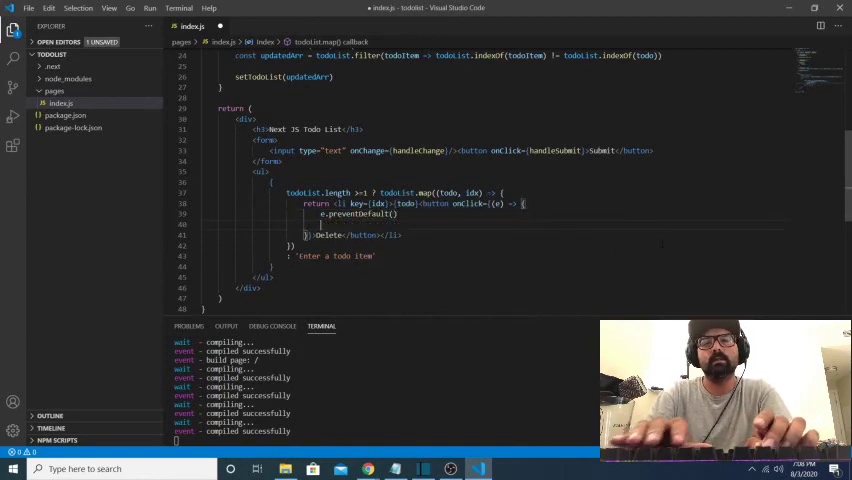
text(handleDelete()
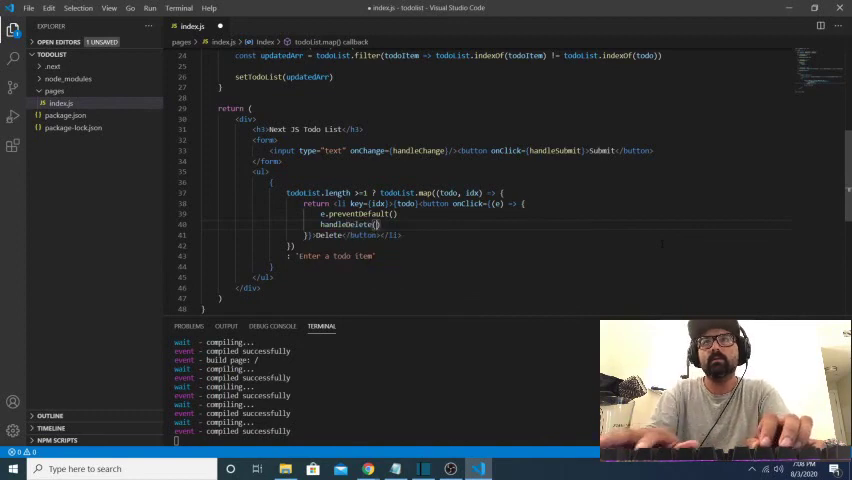
text(todo)
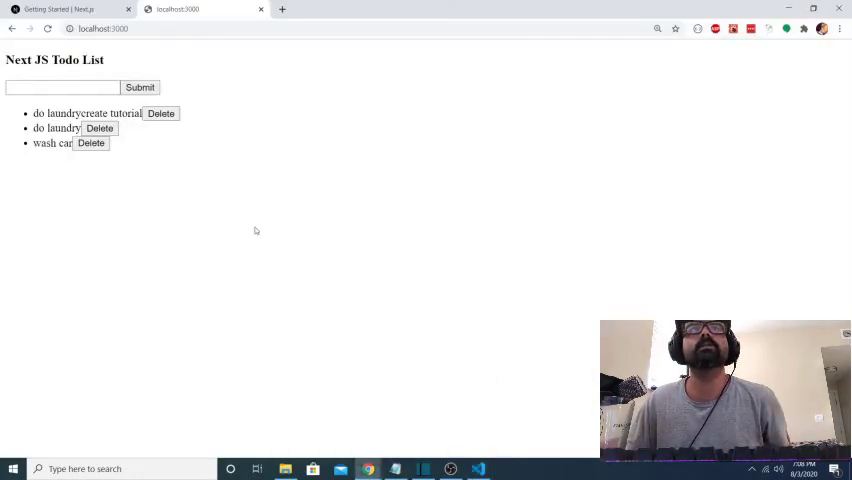
Step: Delete existing to-dos, submit new ones, and delete 'wash cardo laundry' to test the handler
click(100, 128)
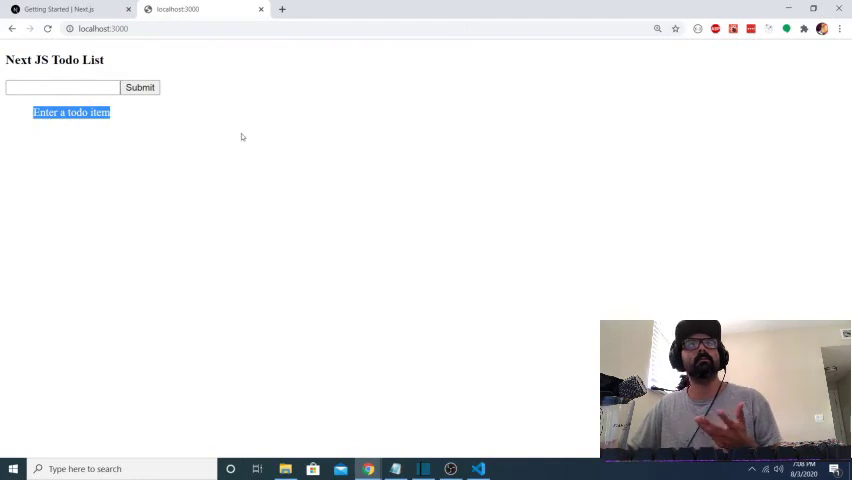
mouse_move(192, 170)
text(wash cardo laundry)
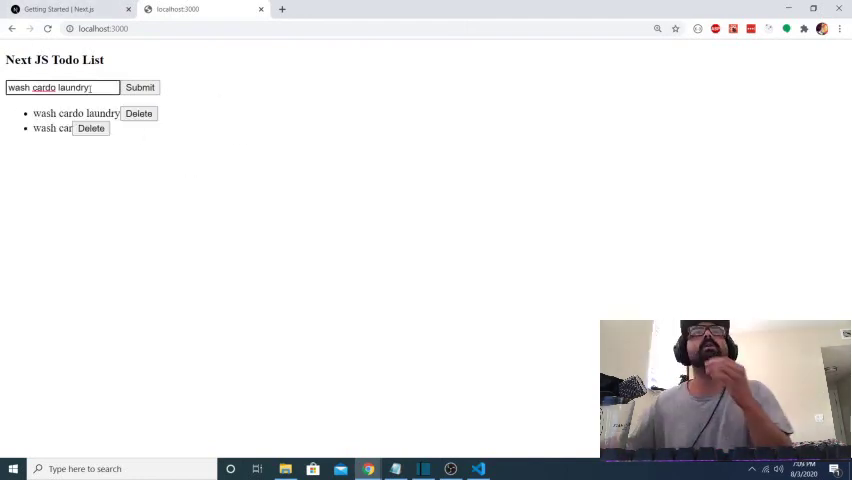
click(140, 88)
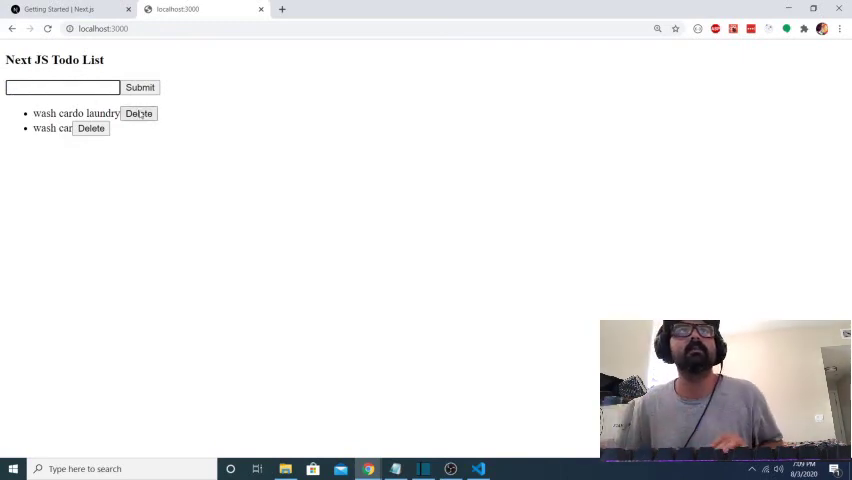
click(140, 112)
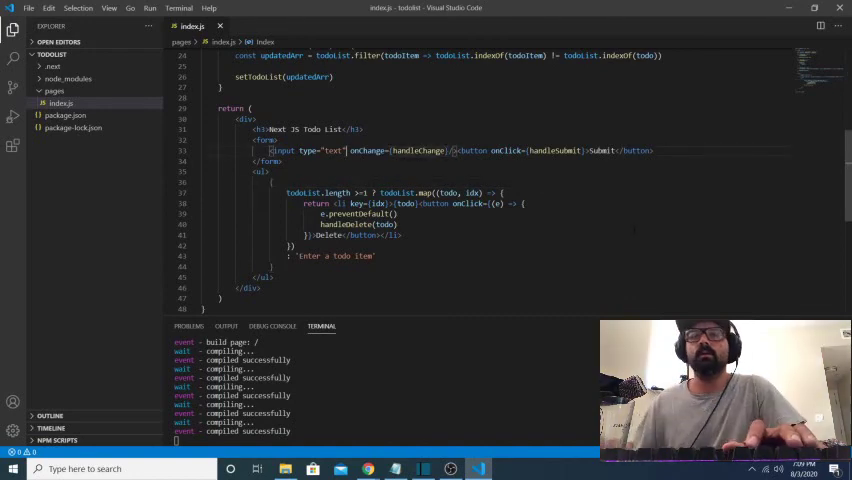
Step: Bind the input to value={userInput} and call setUserInput('') at the end of handleSubmit
text(value={)
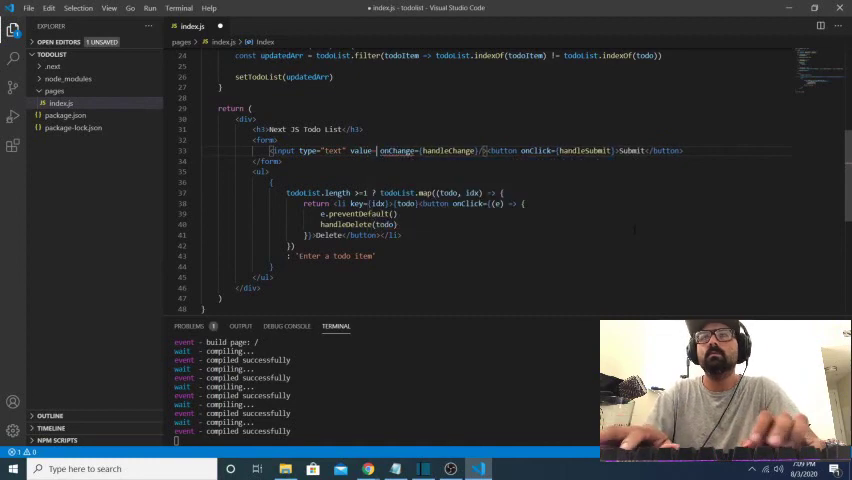
text(userInput})
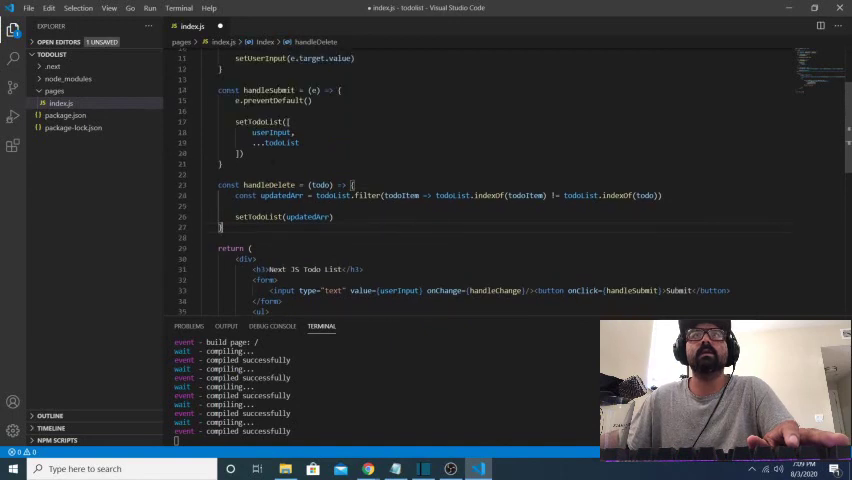
text(se)
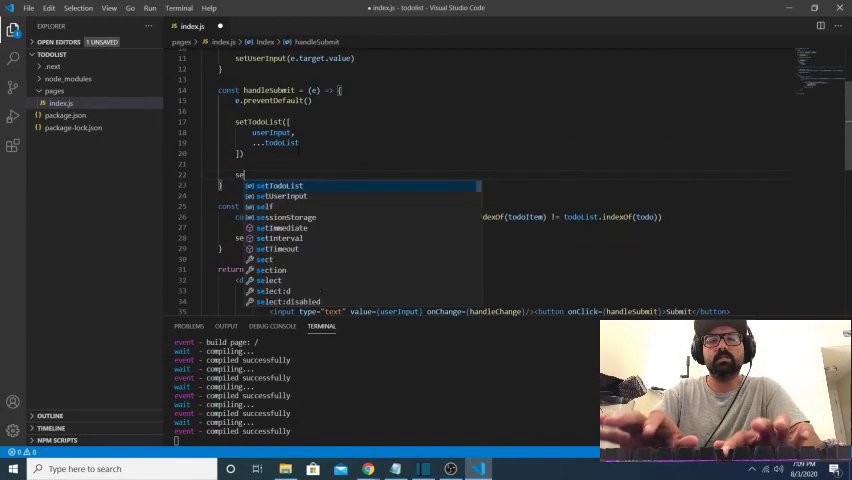
text(setUserInput)
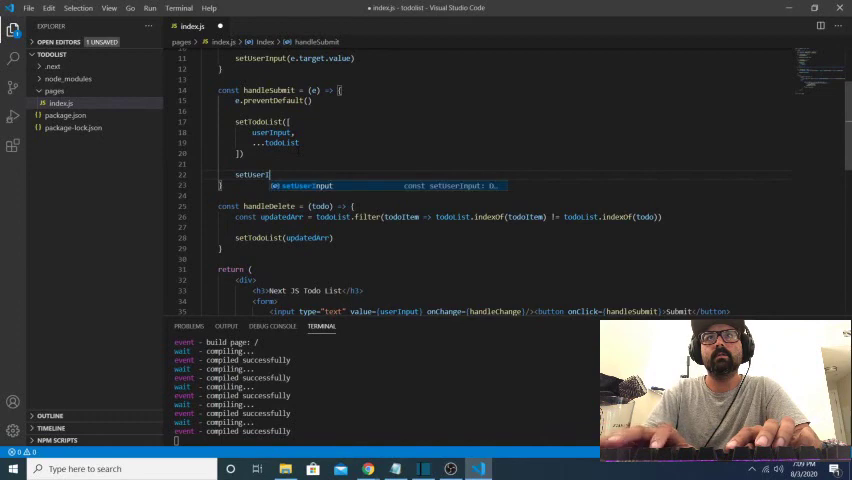
text(())
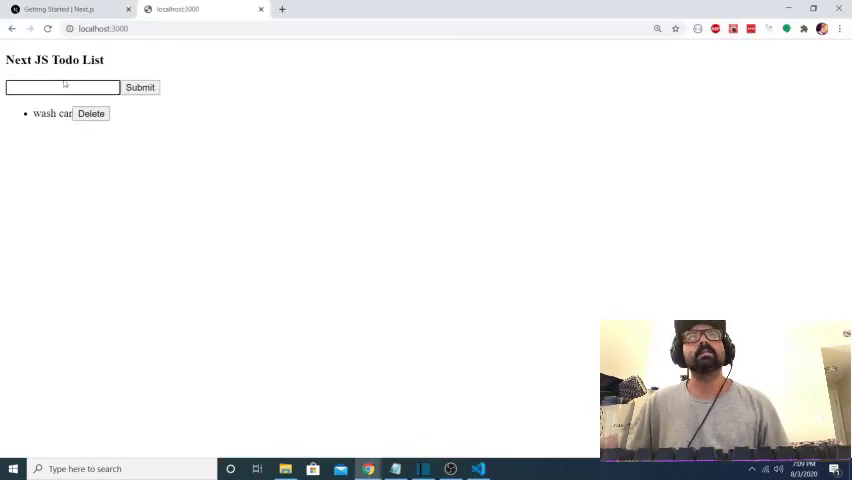
Step: Delete 'wash car', then type 'wash car' and submit it to check the input clears
click(92, 112)
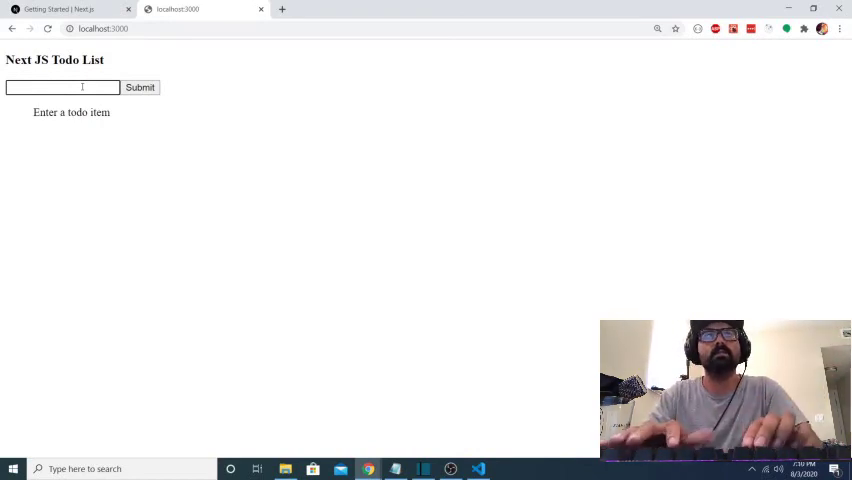
text(wash car)
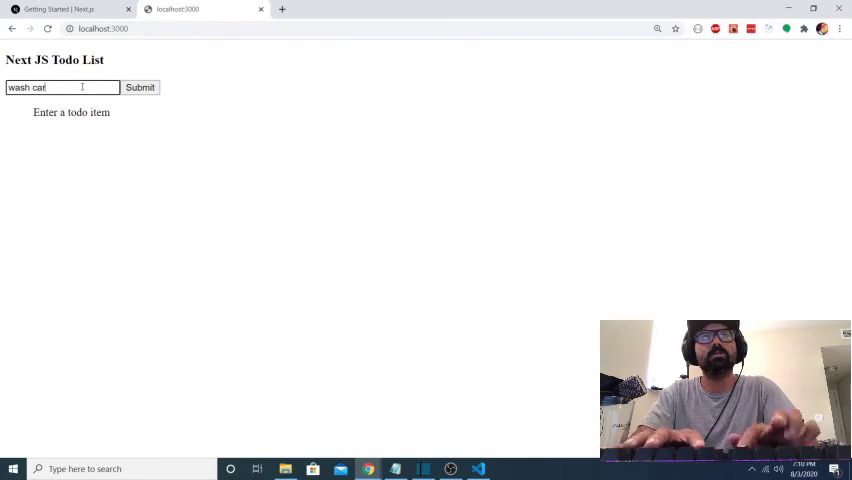
click(140, 88)
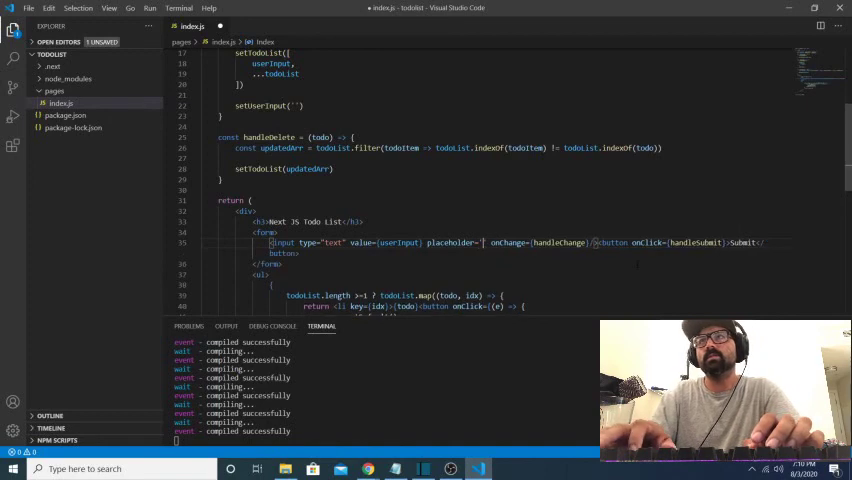
Step: Add placeholder="Enter a todo item" to the input element
text(Enter)
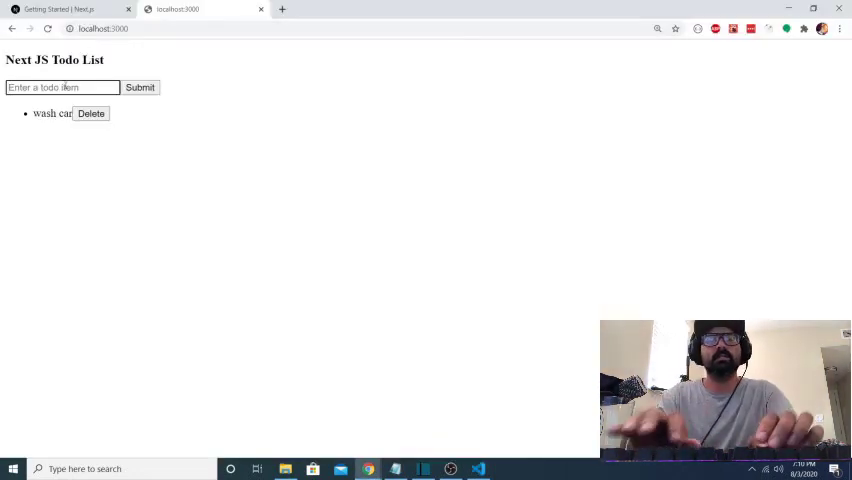
Step: Type test text like 'oaseuirghpaer' and 'do launt', submitting to verify the placeholder and input clearing
text(oaseuirghpaer)
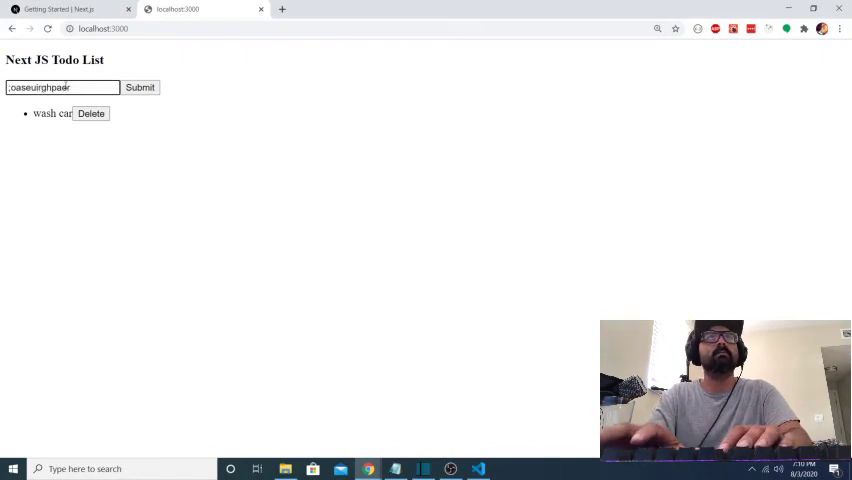
click(138, 88)
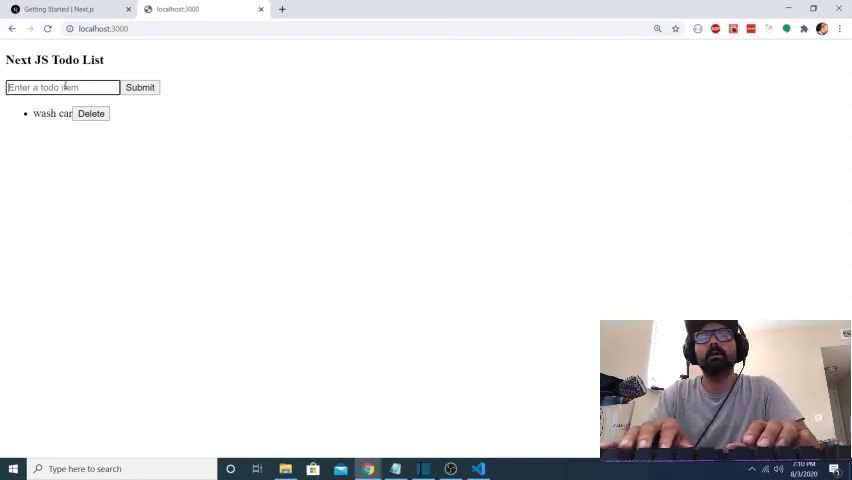
text(do launt)
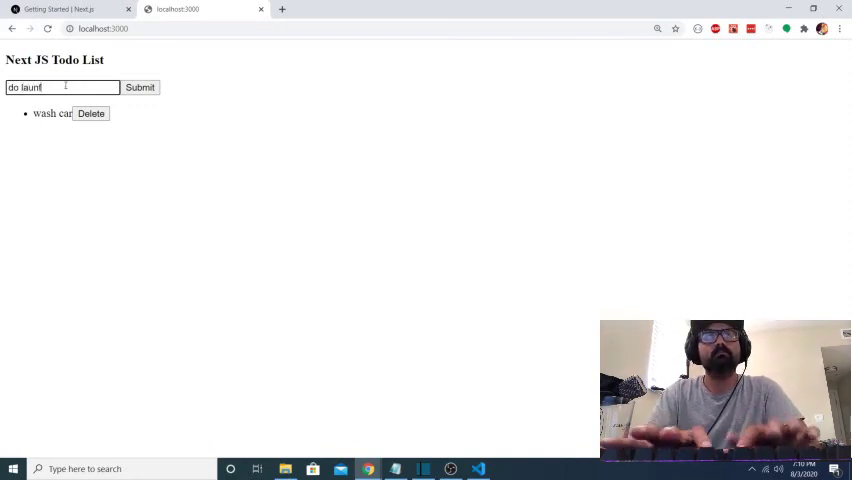
click(148, 86)
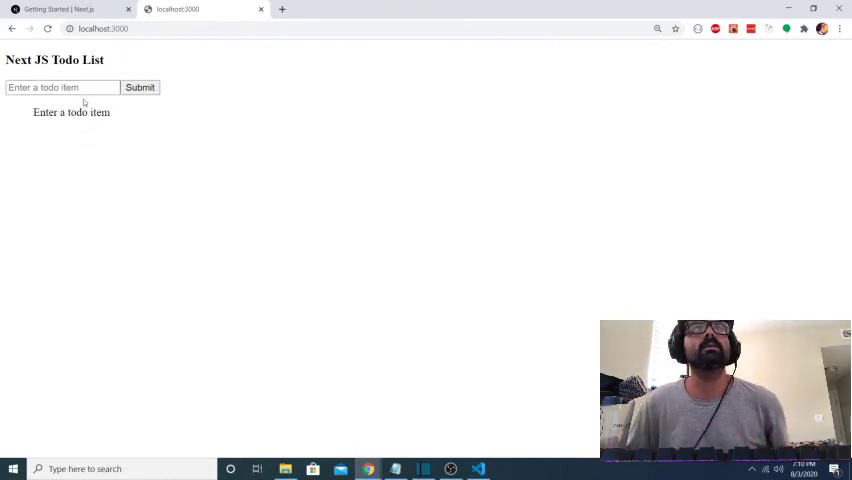
mouse_move(478, 468)
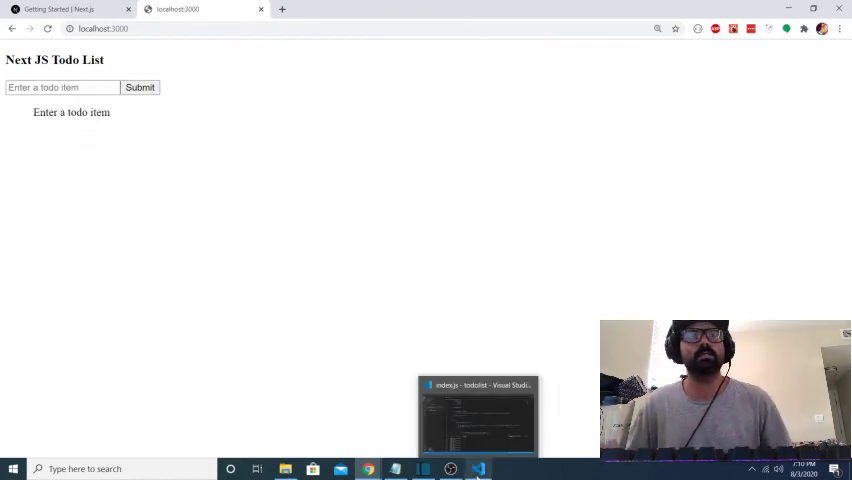